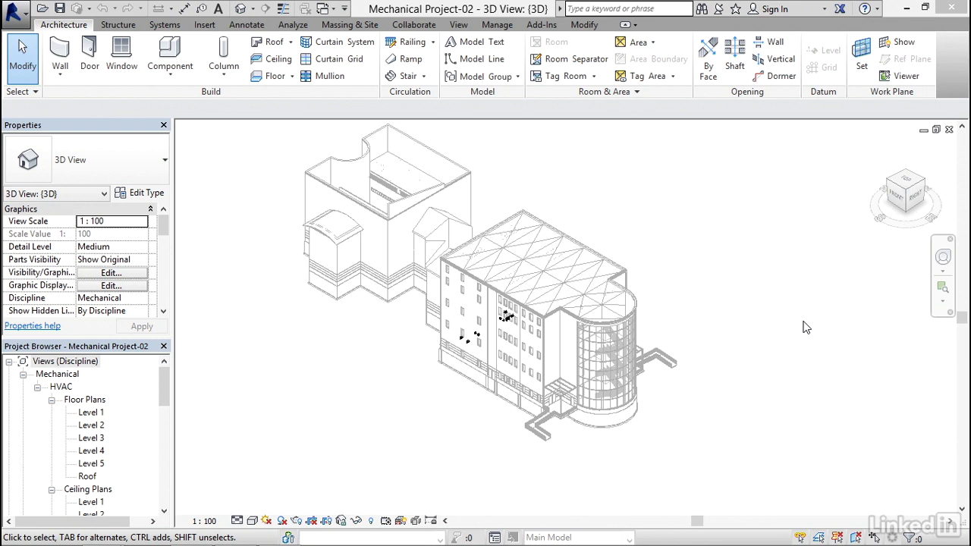
{"action": "mouse_move", "coordinate": [94, 476]}
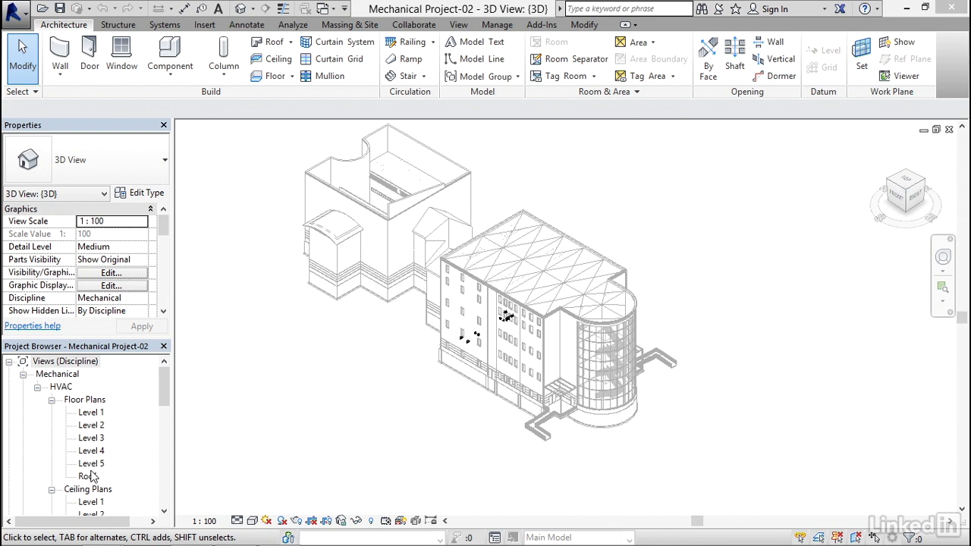
Step: Switch to the Roof floor plan under Mechanical > HVAC > Floor Plans
{"action": "double_click", "coordinate": [88, 476]}
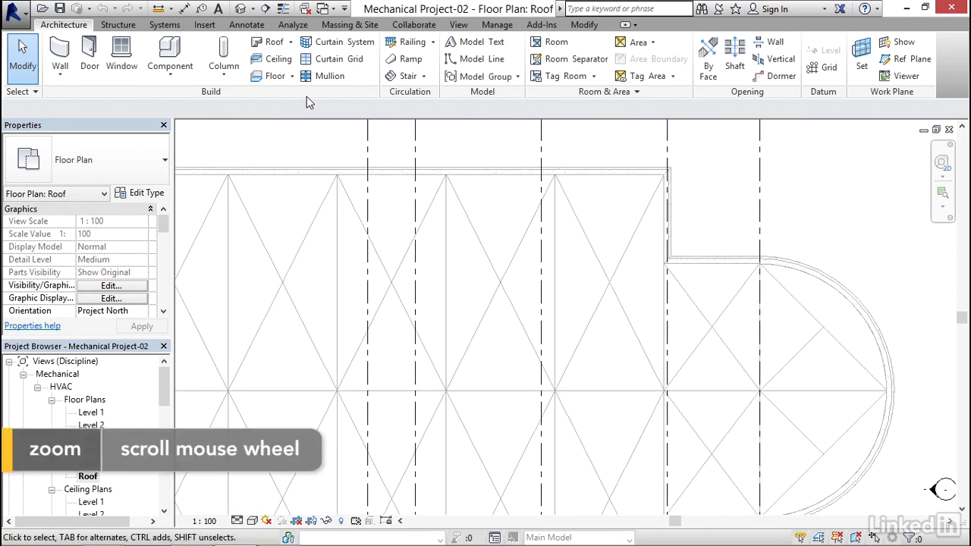
Step: Start the Mechanical Equipment placement tool from the Systems tools
{"action": "left_click", "coordinate": [164, 25]}
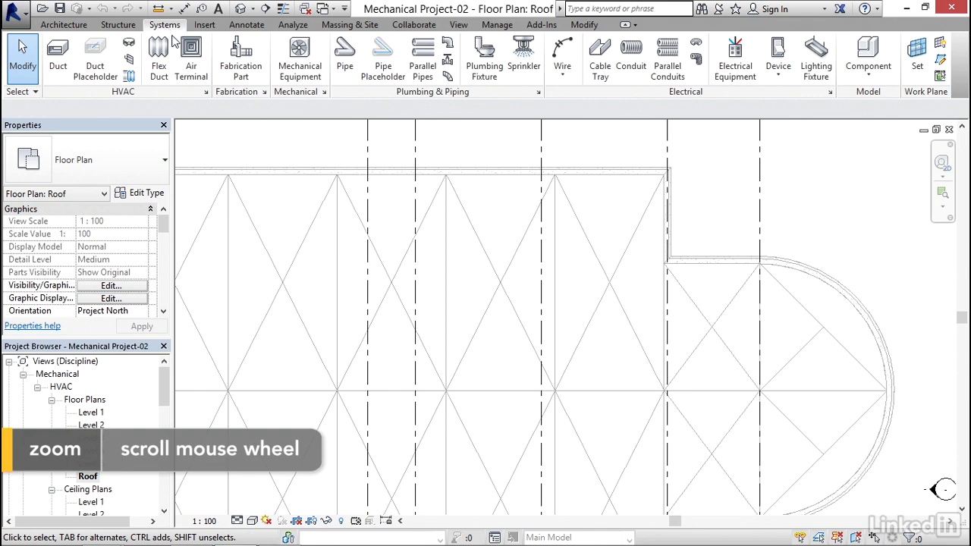
{"action": "mouse_move", "coordinate": [299, 53]}
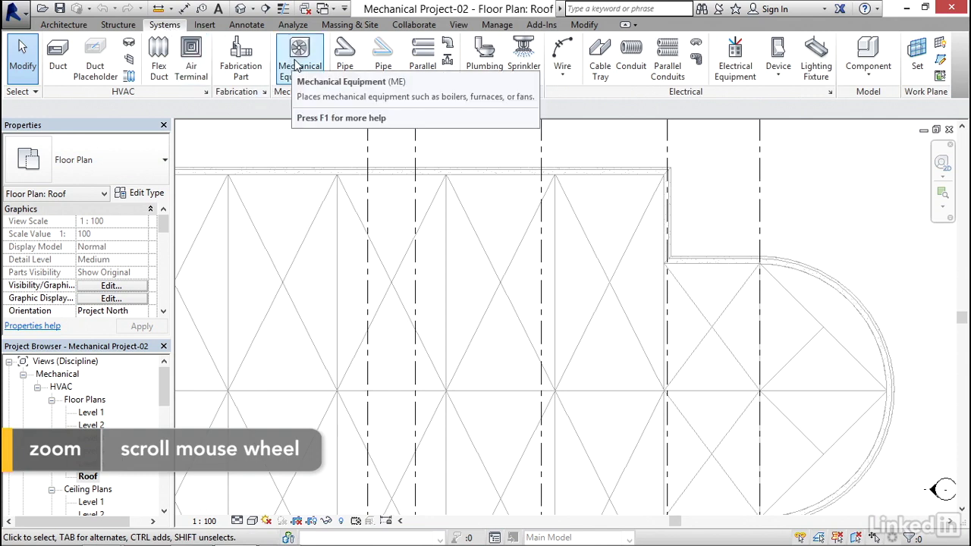
{"action": "left_click", "coordinate": [301, 53]}
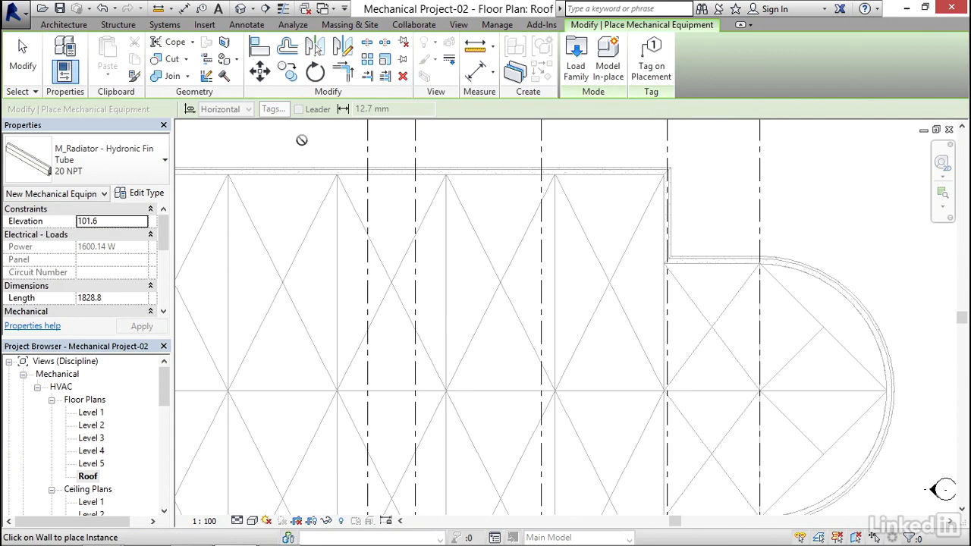
{"action": "mouse_move", "coordinate": [577, 59]}
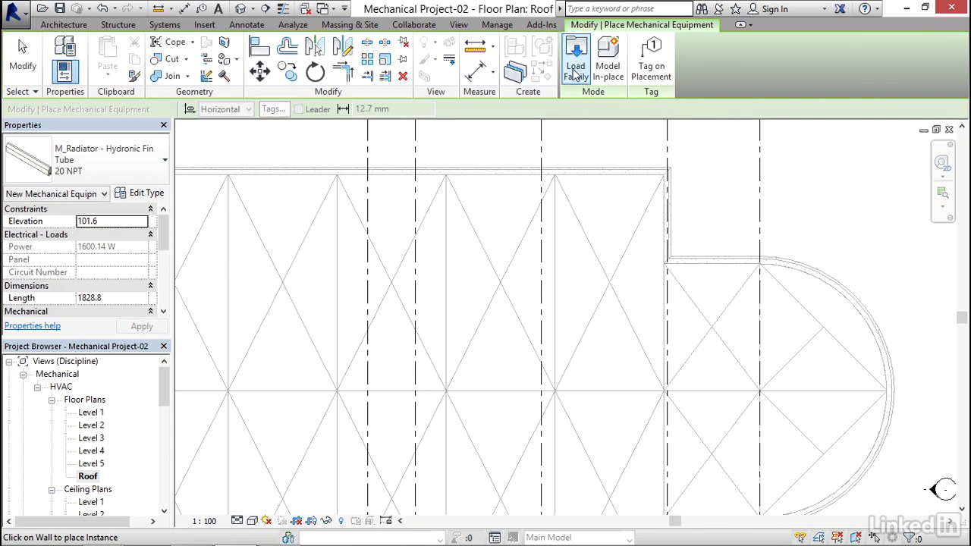
Step: Browse the family library to US Metric > Mechanical > MEP > Air-Side Components > Air Handling Units
{"action": "left_click", "coordinate": [577, 61]}
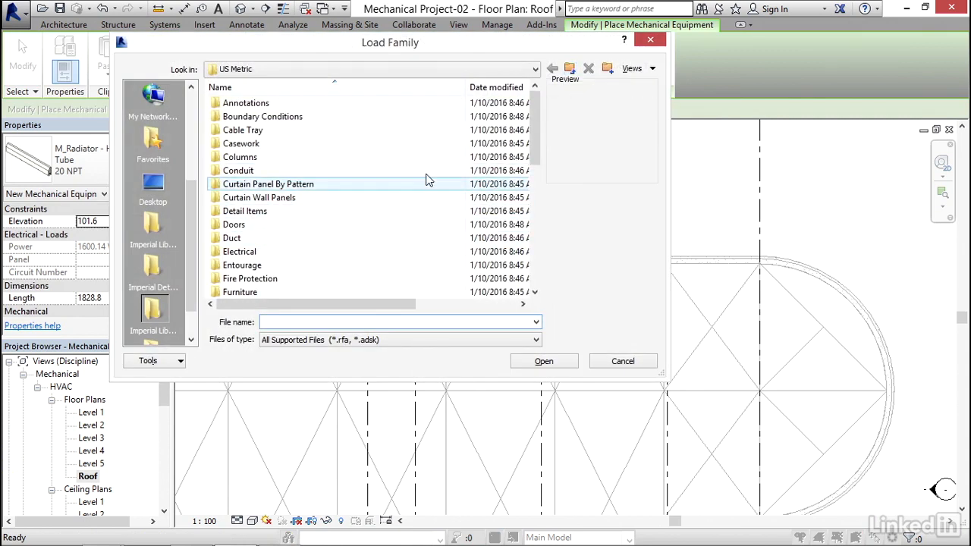
{"action": "scroll", "scroll_direction": "down", "scroll_amount": 3}
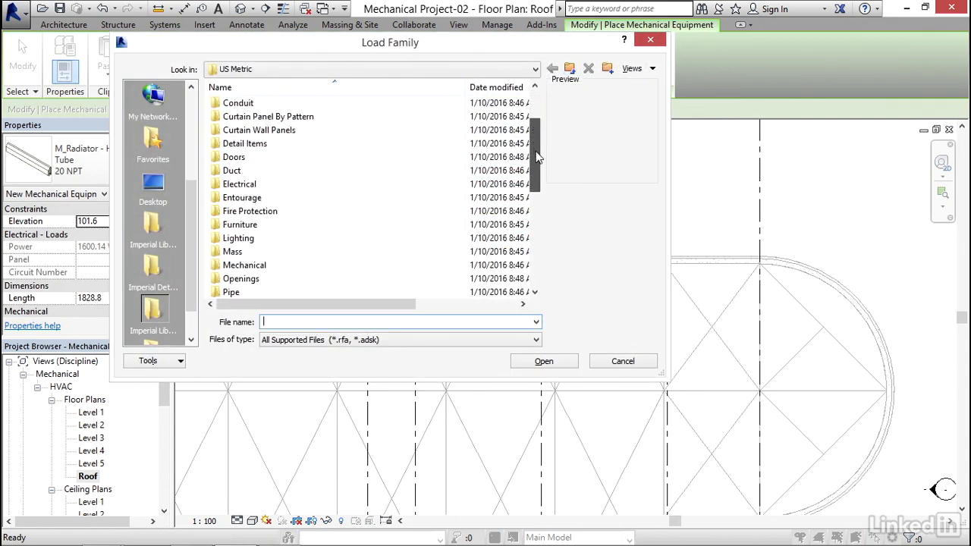
{"action": "double_click", "coordinate": [244, 264]}
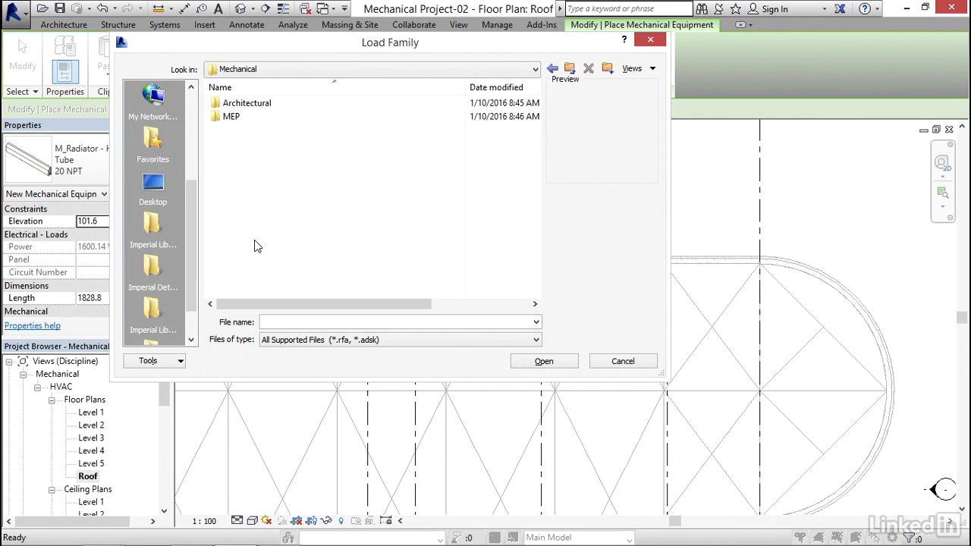
{"action": "mouse_move", "coordinate": [231, 115]}
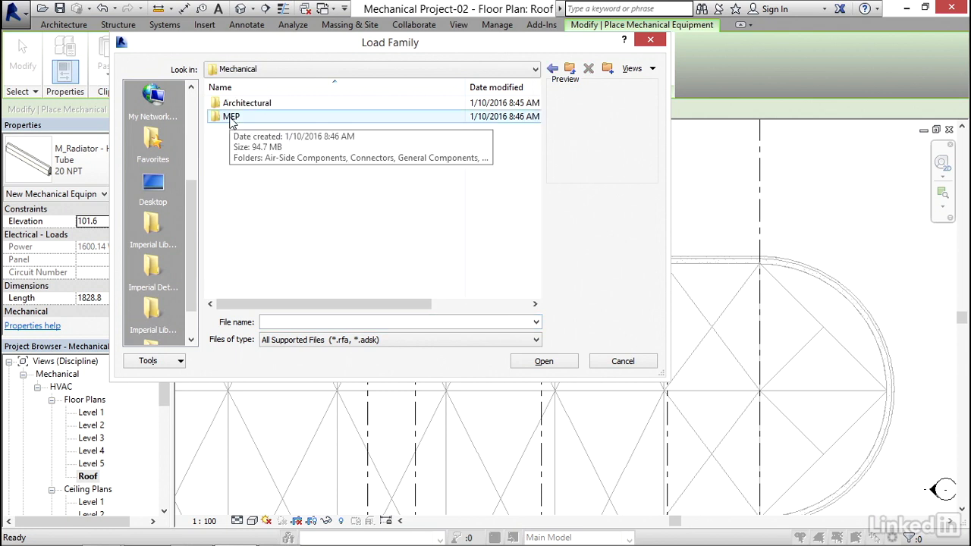
{"action": "double_click", "coordinate": [230, 115]}
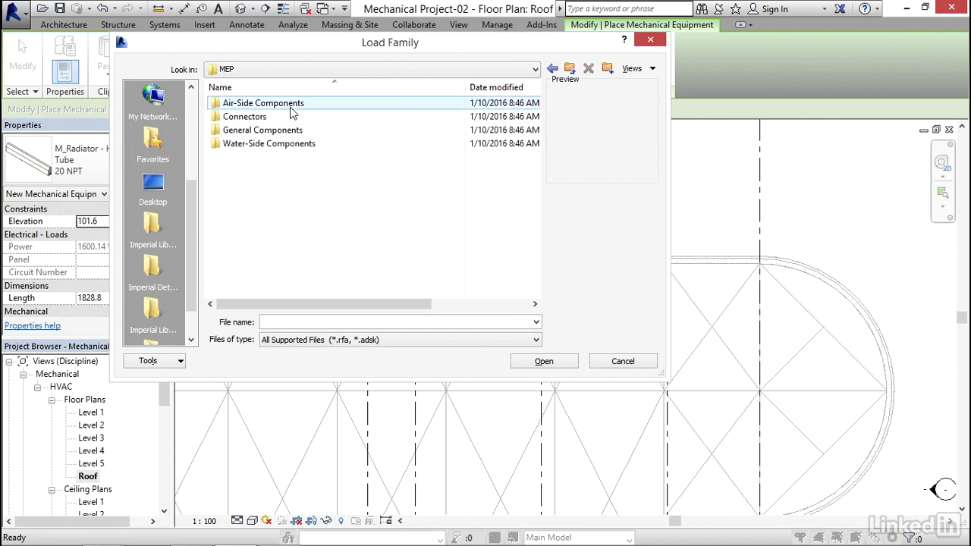
{"action": "double_click", "coordinate": [264, 103]}
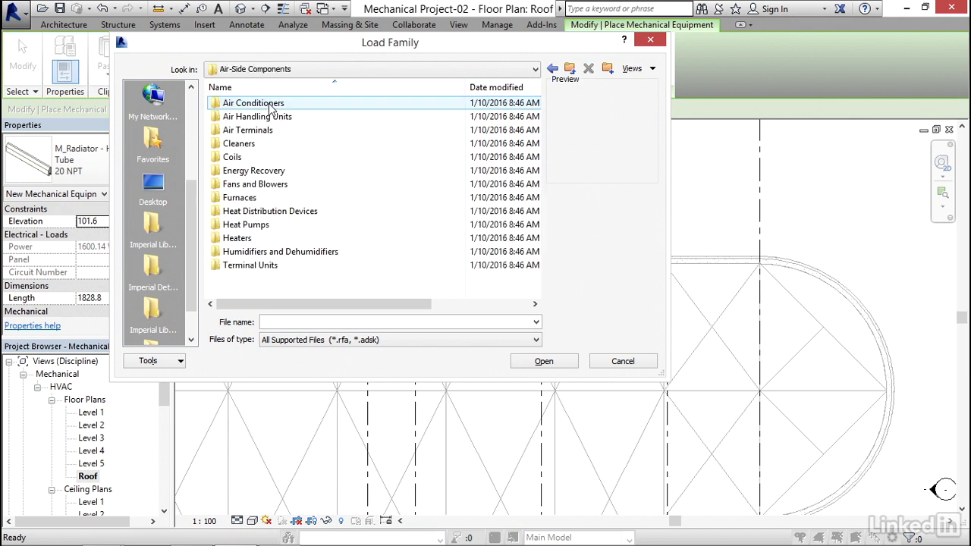
{"action": "left_click", "coordinate": [258, 115]}
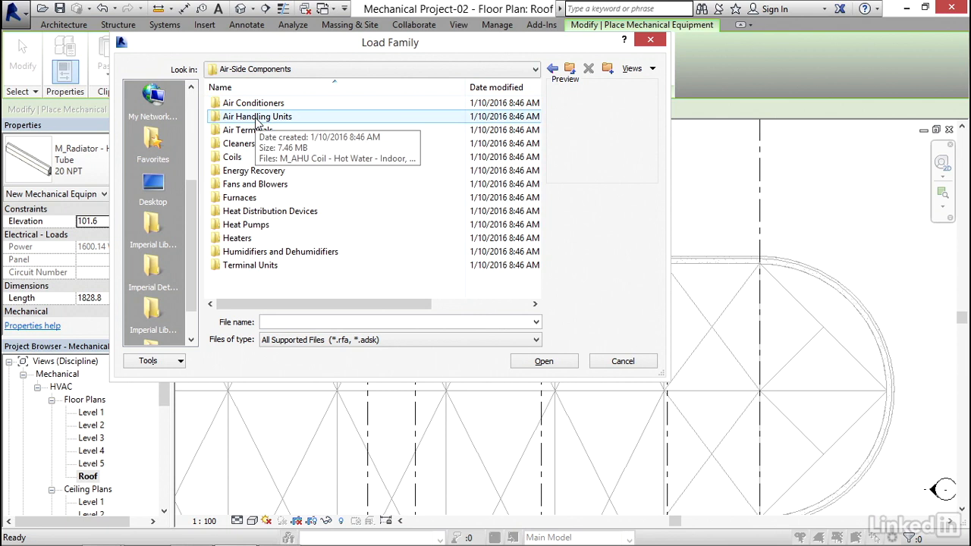
{"action": "double_click", "coordinate": [258, 116]}
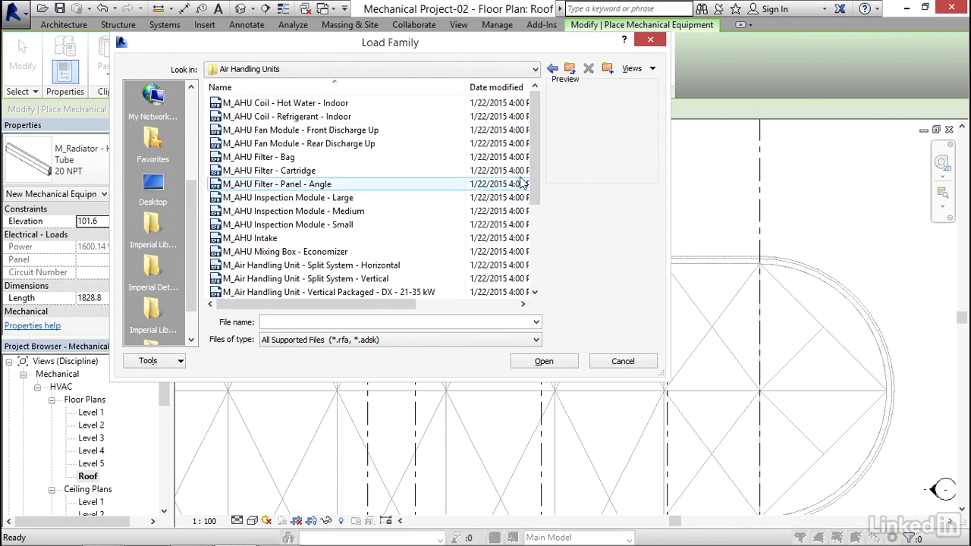
Step: Load the M_Outdoor AHU - Horizontal family and place one unit on the roof
{"action": "scroll", "scroll_direction": "down", "scroll_amount": 3}
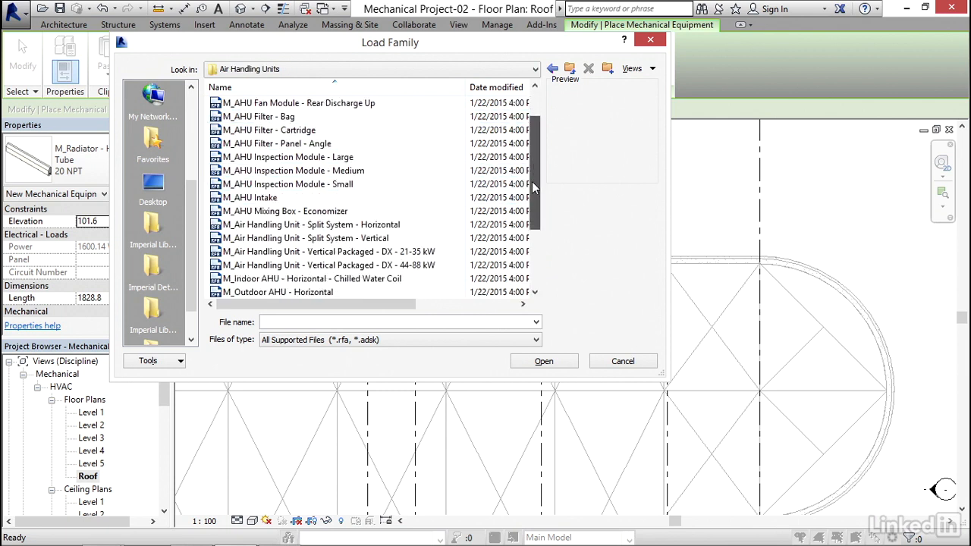
{"action": "scroll", "scroll_direction": "down", "scroll_amount": 3}
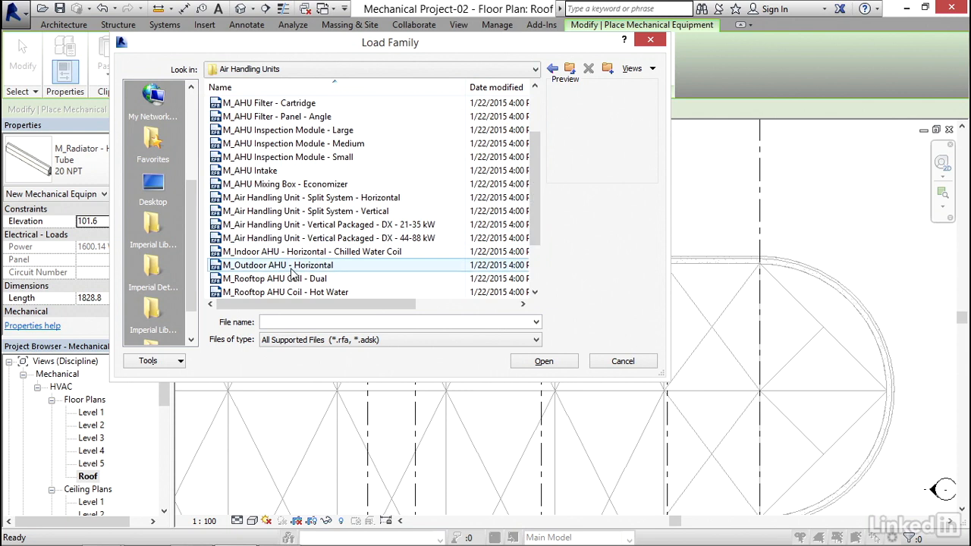
{"action": "left_click", "coordinate": [276, 264]}
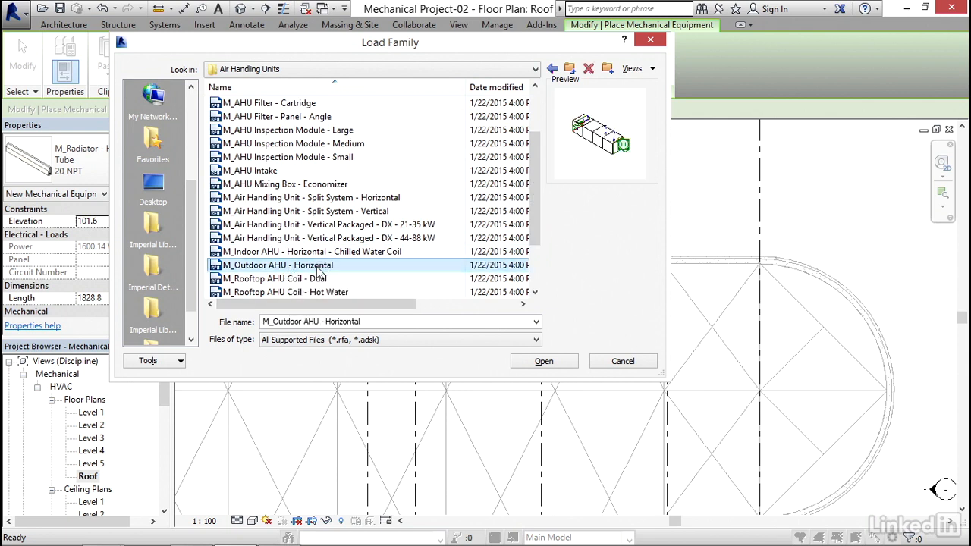
{"action": "mouse_move", "coordinate": [543, 361]}
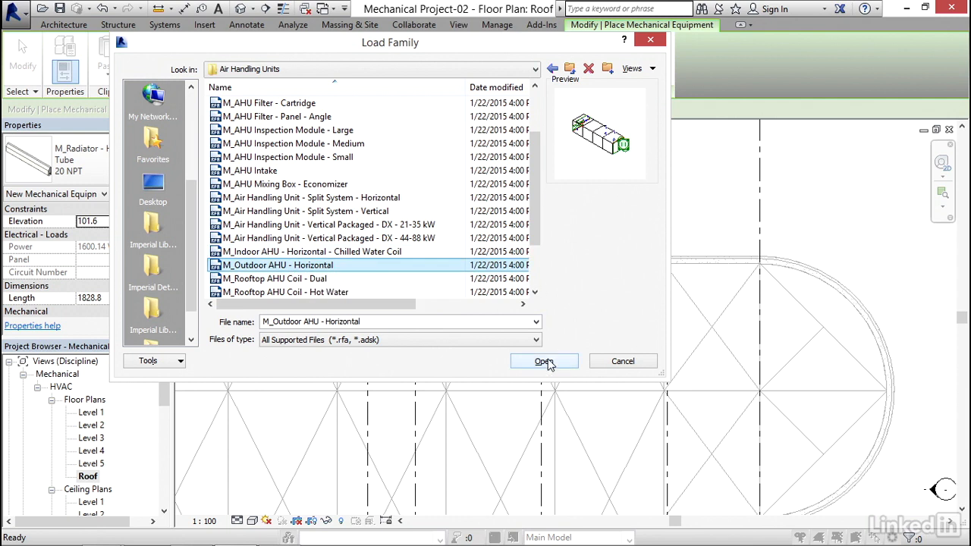
{"action": "left_click", "coordinate": [543, 361]}
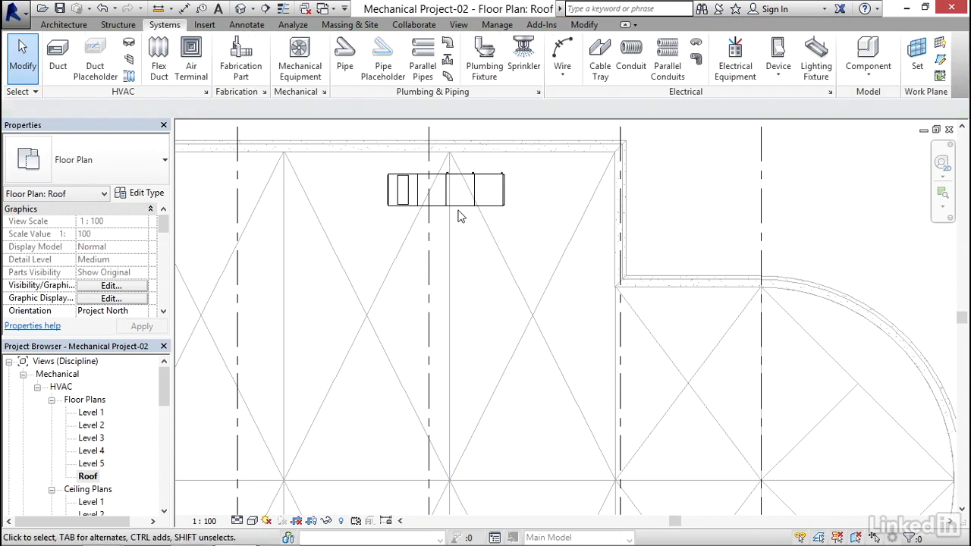
Step: Set the placed outdoor AHU's Offset to 305 above the Roof level and apply it
{"action": "left_click", "coordinate": [446, 189]}
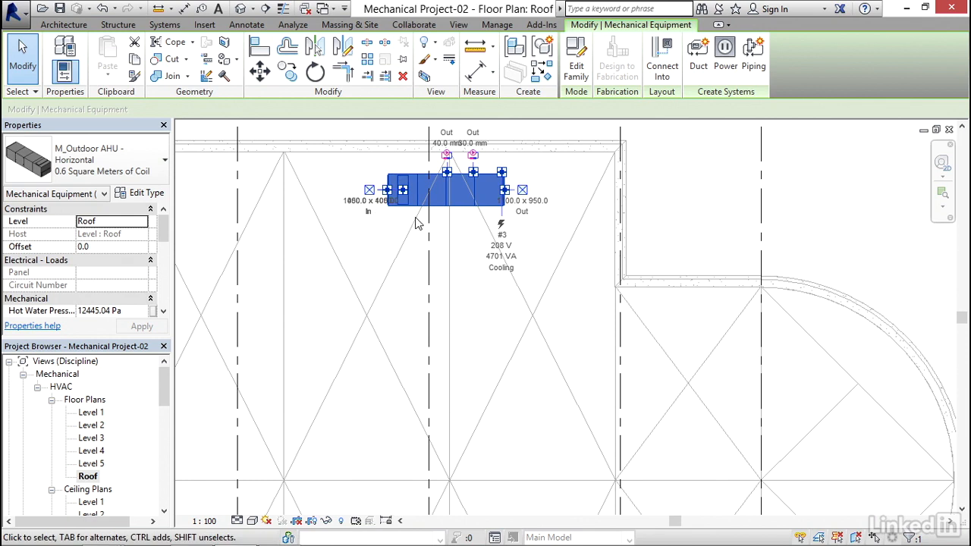
{"action": "mouse_move", "coordinate": [104, 252]}
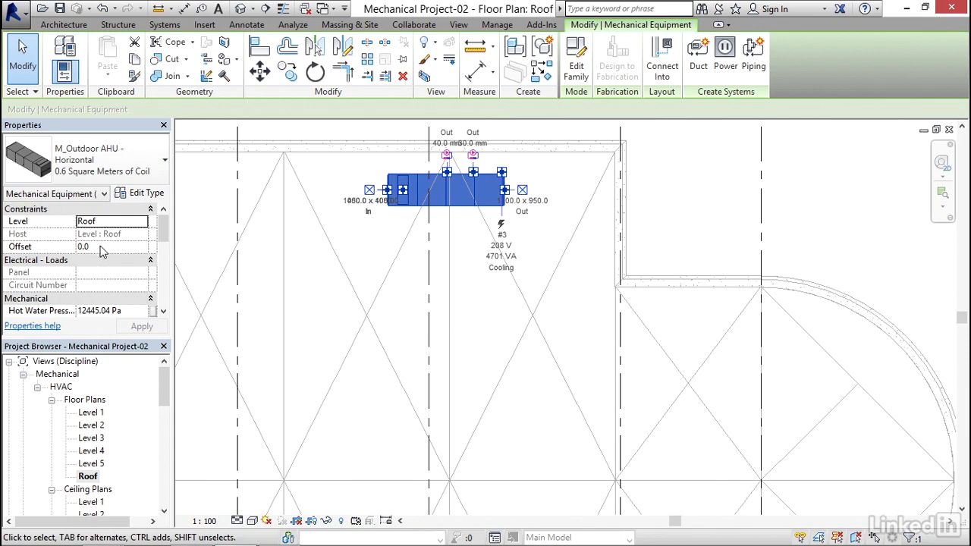
{"action": "left_click", "coordinate": [113, 245]}
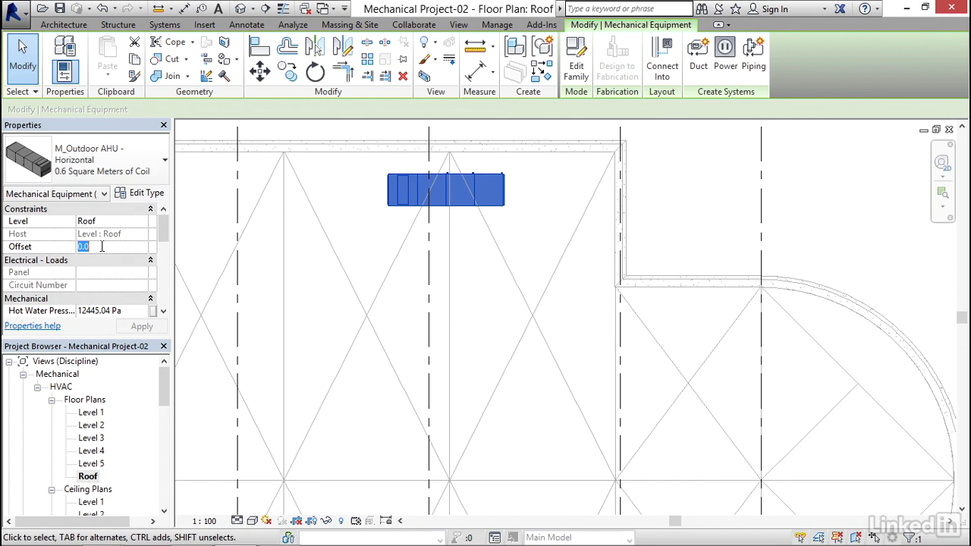
{"action": "type", "text": "305"}
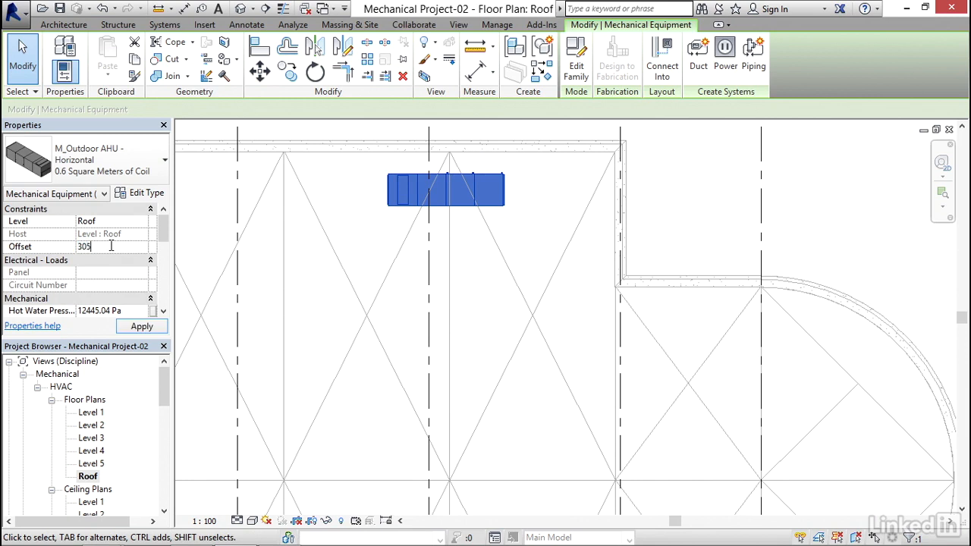
{"action": "left_click", "coordinate": [141, 326]}
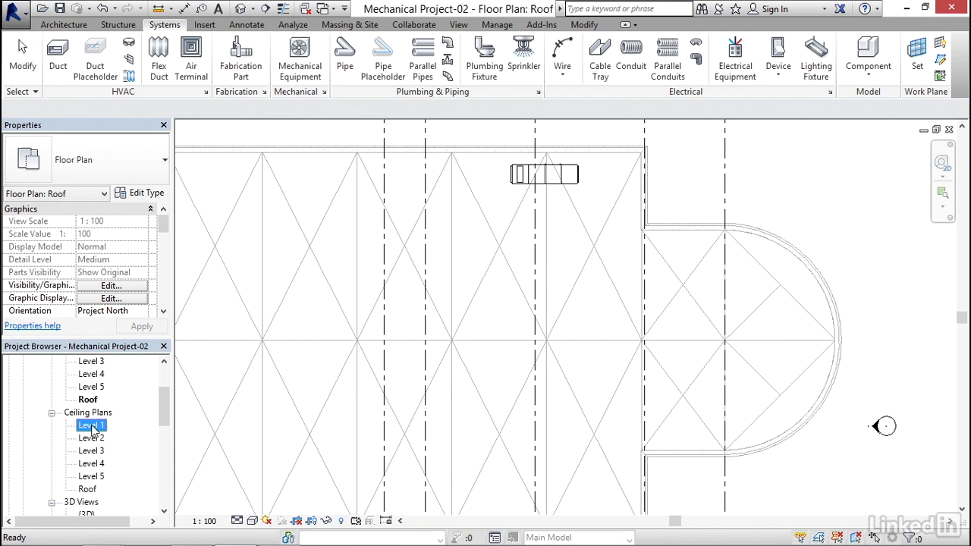
Step: Switch to the Level 1 reflected ceiling plan
{"action": "double_click", "coordinate": [91, 425]}
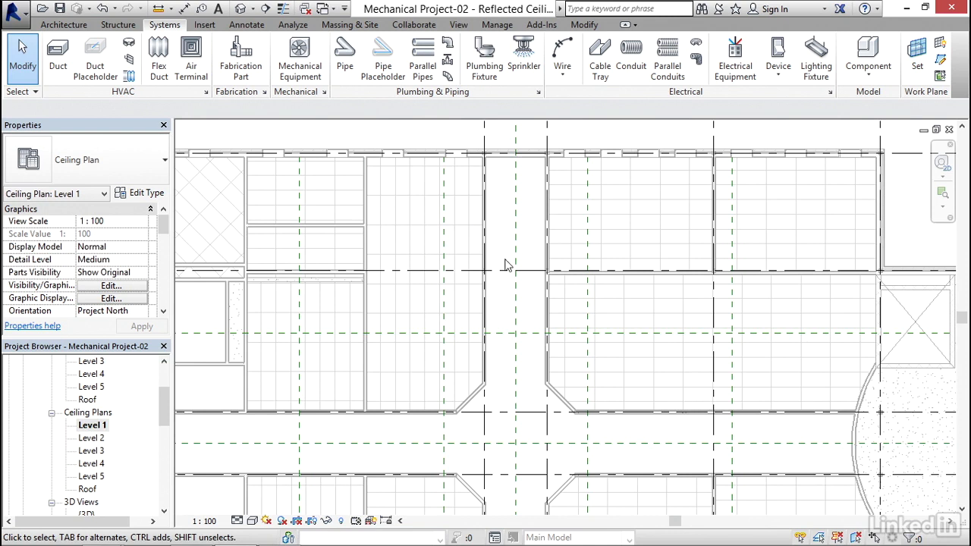
{"action": "mouse_move", "coordinate": [387, 255]}
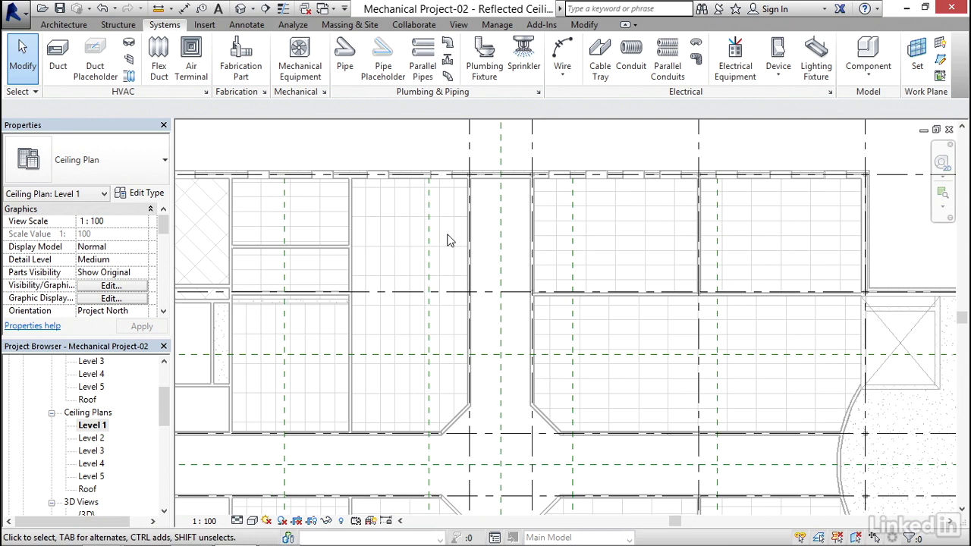
{"action": "mouse_move", "coordinate": [299, 59]}
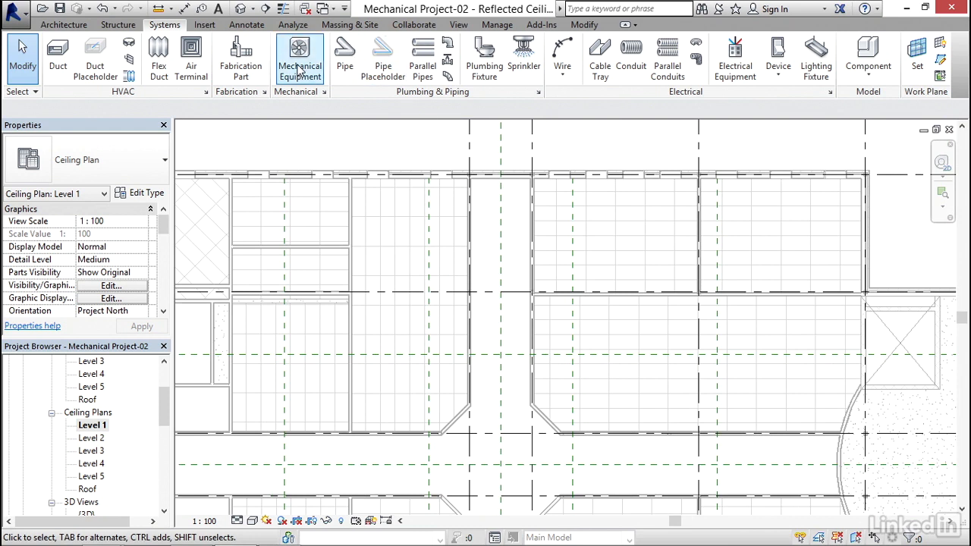
Step: Choose the M_VAV Unit - Parallel Fan Powered Size 2 - 300mm Inlet type with Offset 3048
{"action": "left_click", "coordinate": [299, 58]}
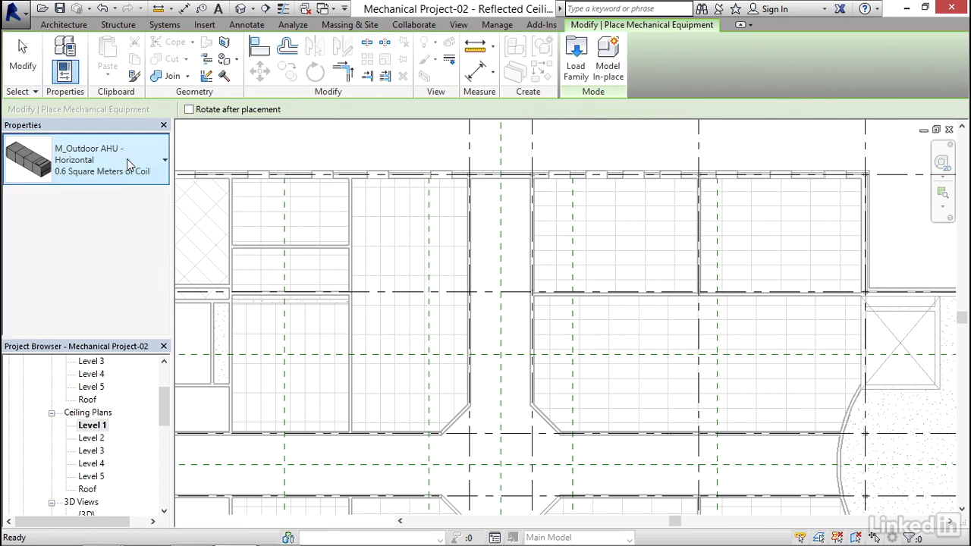
{"action": "left_click", "coordinate": [164, 160]}
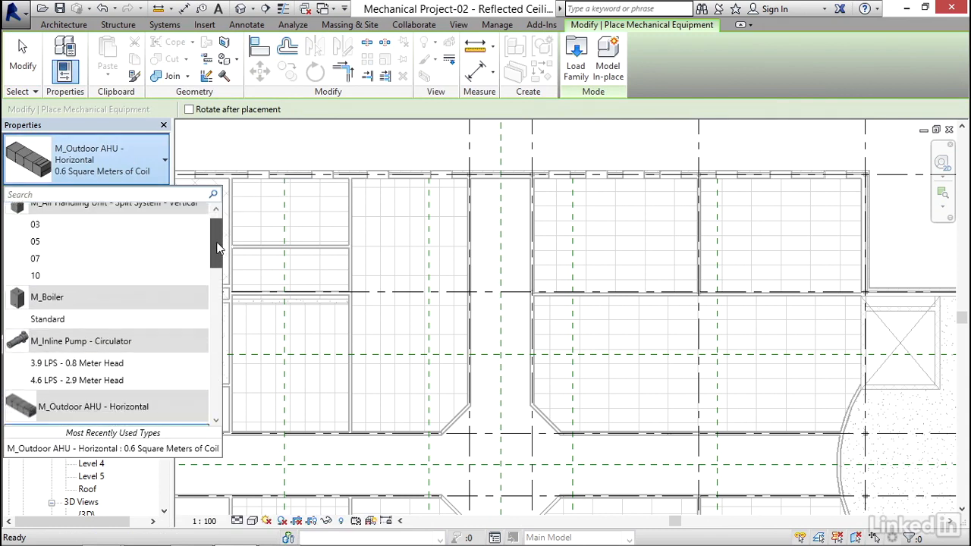
{"action": "scroll", "scroll_direction": "down", "scroll_amount": 3}
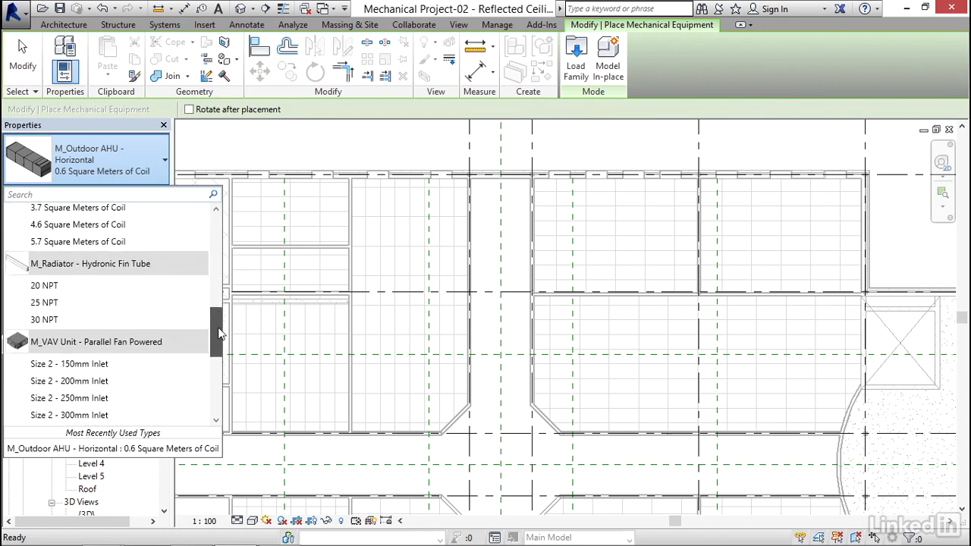
{"action": "scroll", "scroll_direction": "down", "scroll_amount": 3}
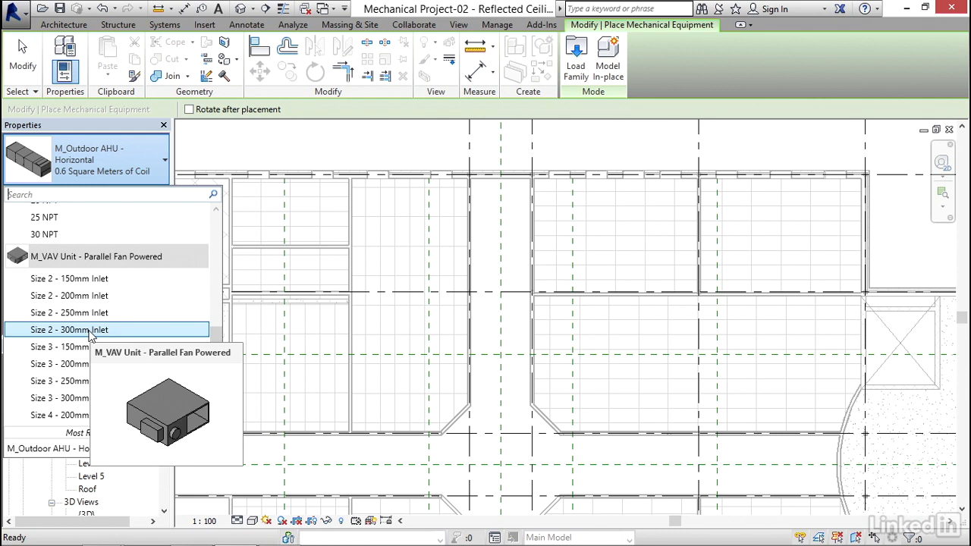
{"action": "left_click", "coordinate": [70, 329]}
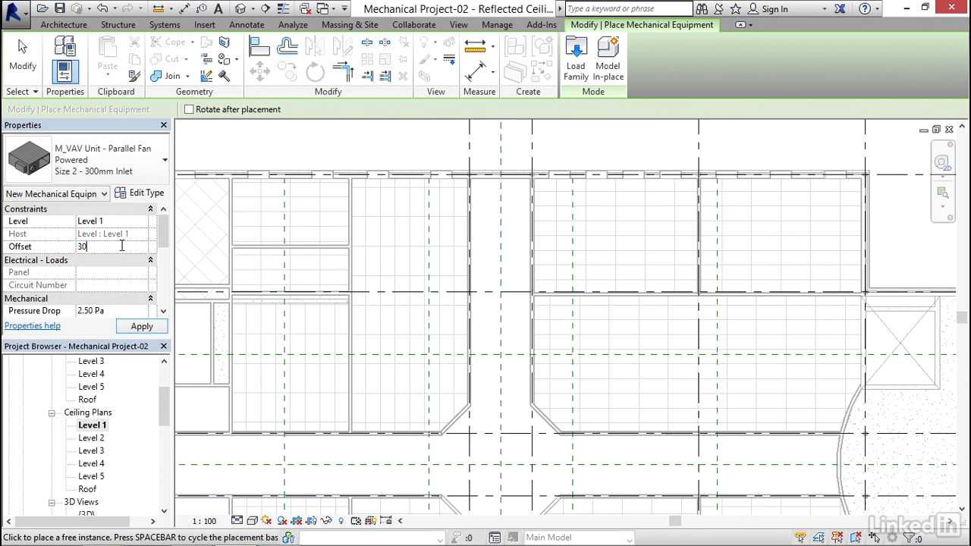
{"action": "type", "text": "3048.0"}
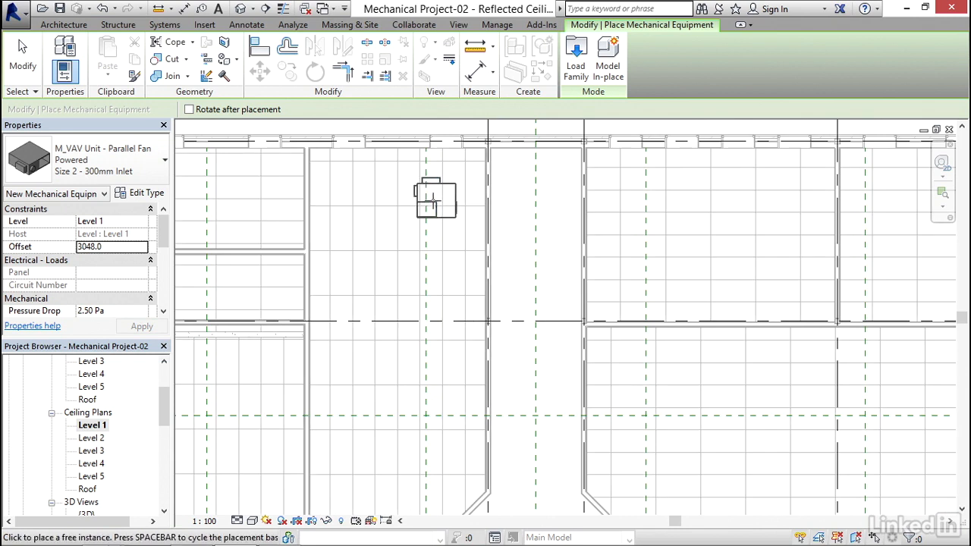
Step: Rotate the VAV unit twice with Spacebar, place it in the ceiling plan and select it
{"action": "key", "text": "space"}
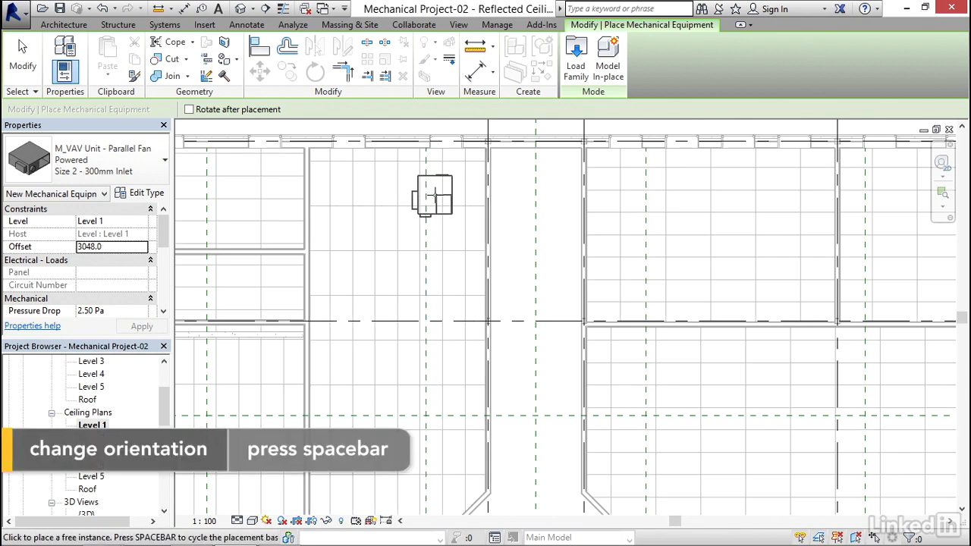
{"action": "key", "text": "space"}
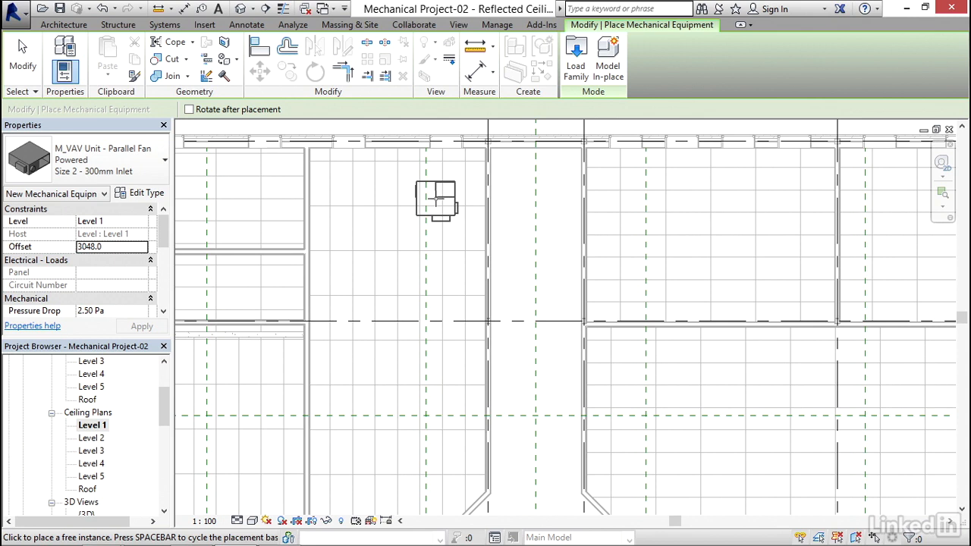
{"action": "left_click", "coordinate": [437, 200]}
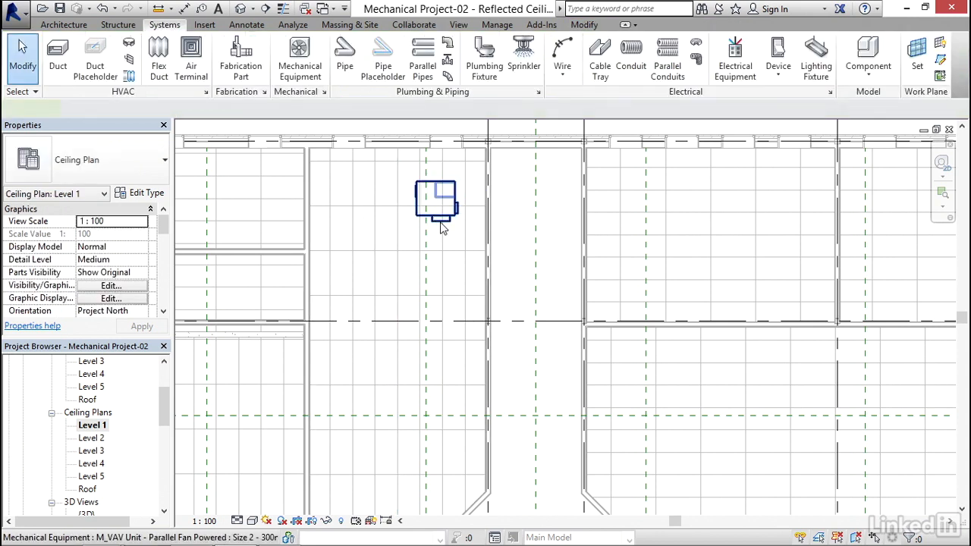
{"action": "left_click", "coordinate": [437, 205]}
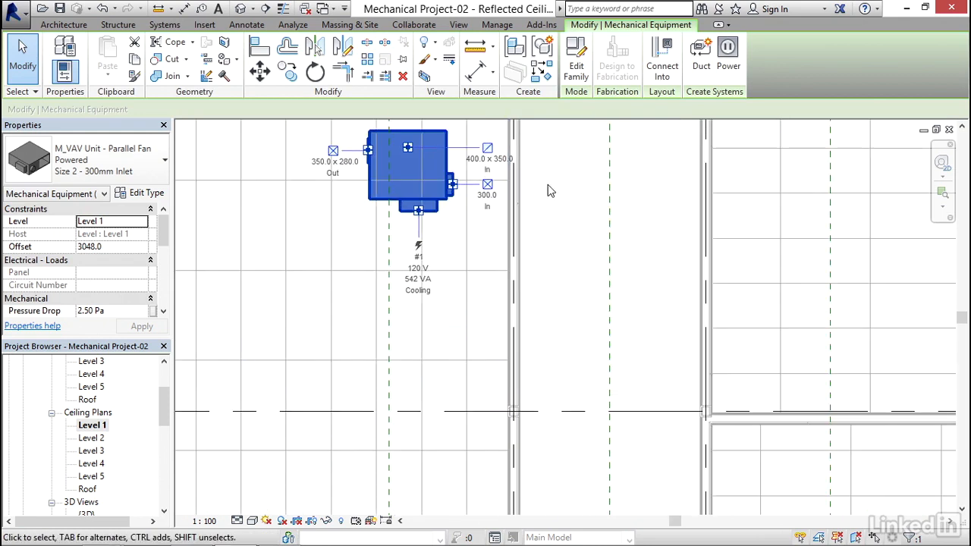
{"action": "mouse_move", "coordinate": [352, 153]}
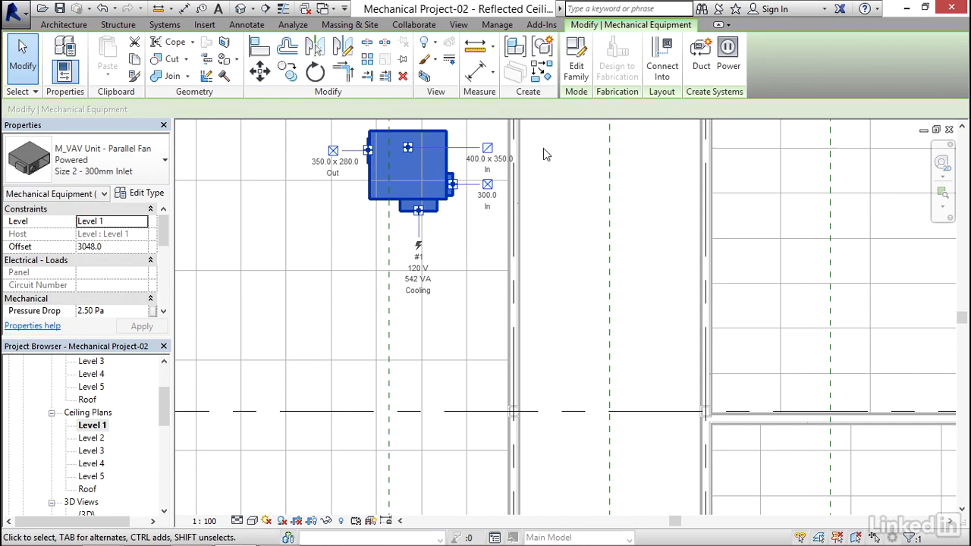
{"action": "scroll", "scroll_direction": "down", "scroll_amount": 3}
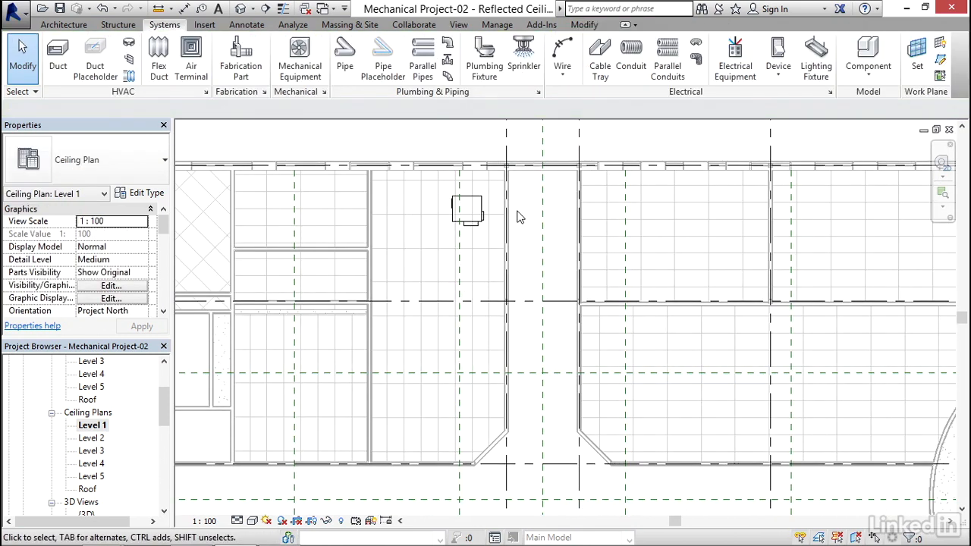
{"action": "left_click", "coordinate": [467, 209]}
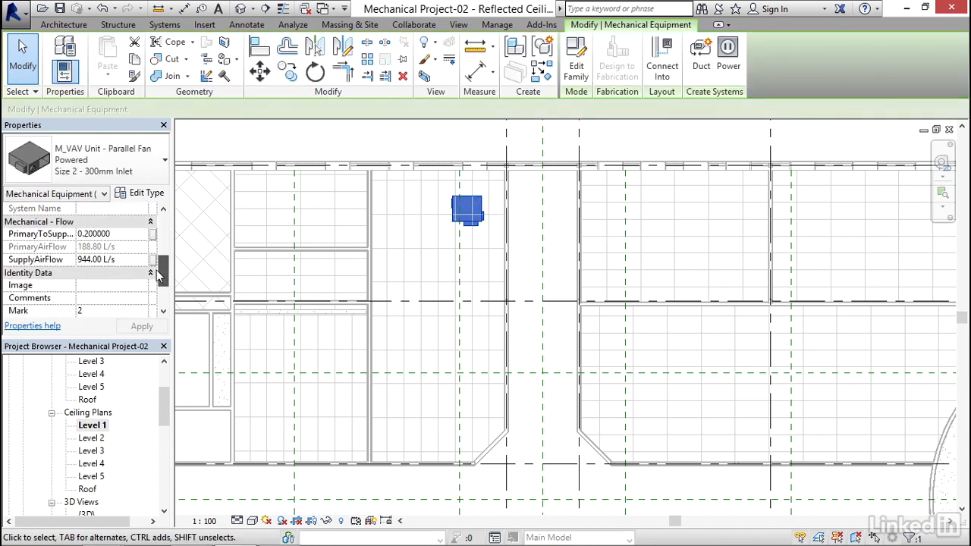
Step: Enter VAV-1 as the unit's Mark under Identity Data, apply it and reselect to verify
{"action": "scroll", "scroll_direction": "down", "scroll_amount": 3}
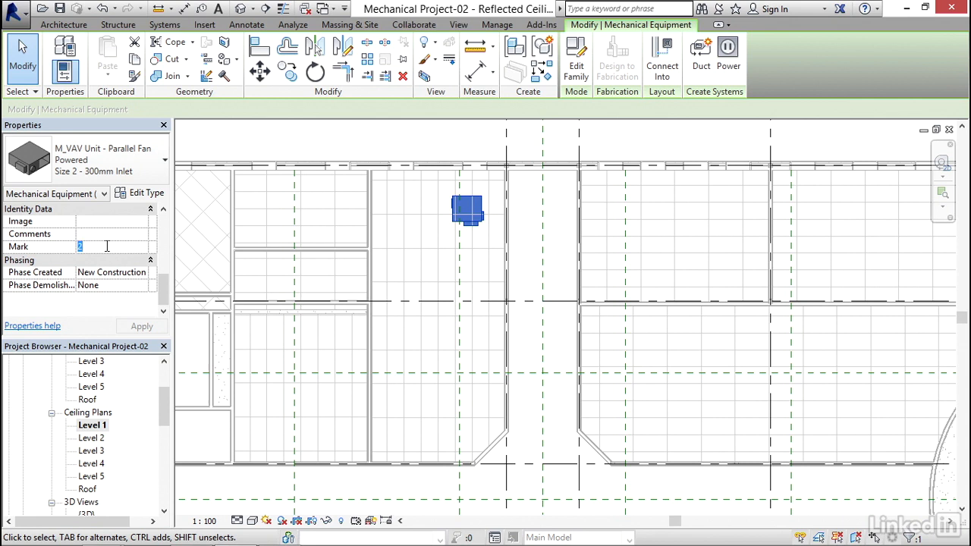
{"action": "type", "text": "VAV-"}
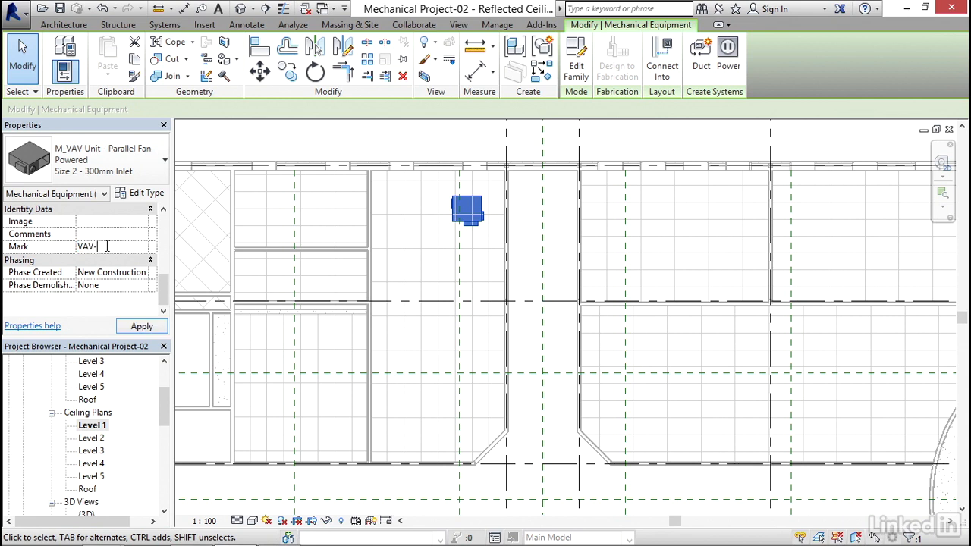
{"action": "left_click", "coordinate": [143, 326]}
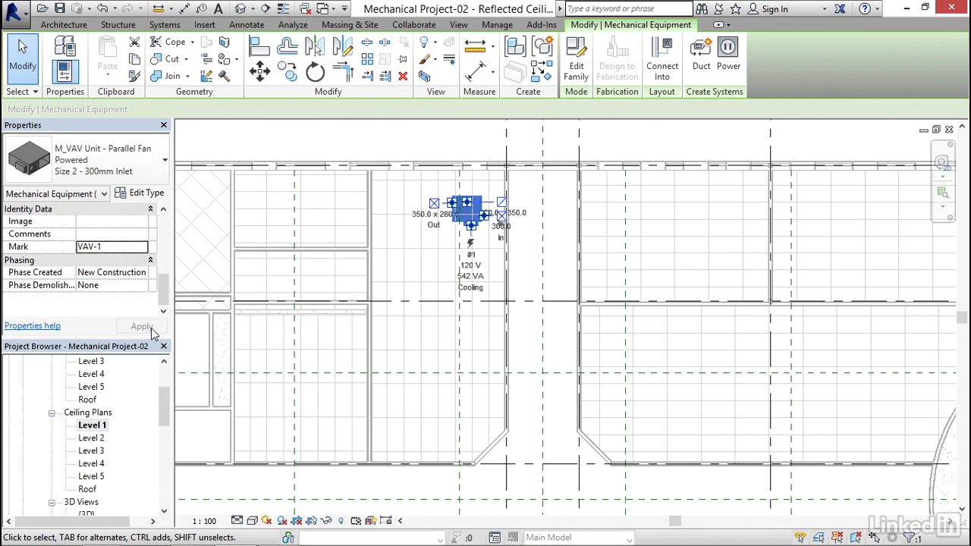
{"action": "left_click", "coordinate": [424, 280]}
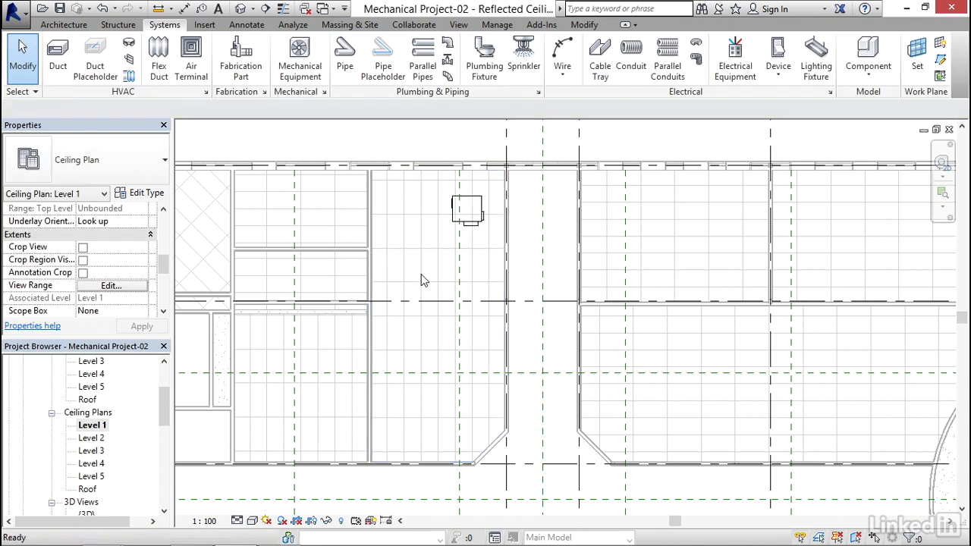
{"action": "left_click", "coordinate": [467, 211]}
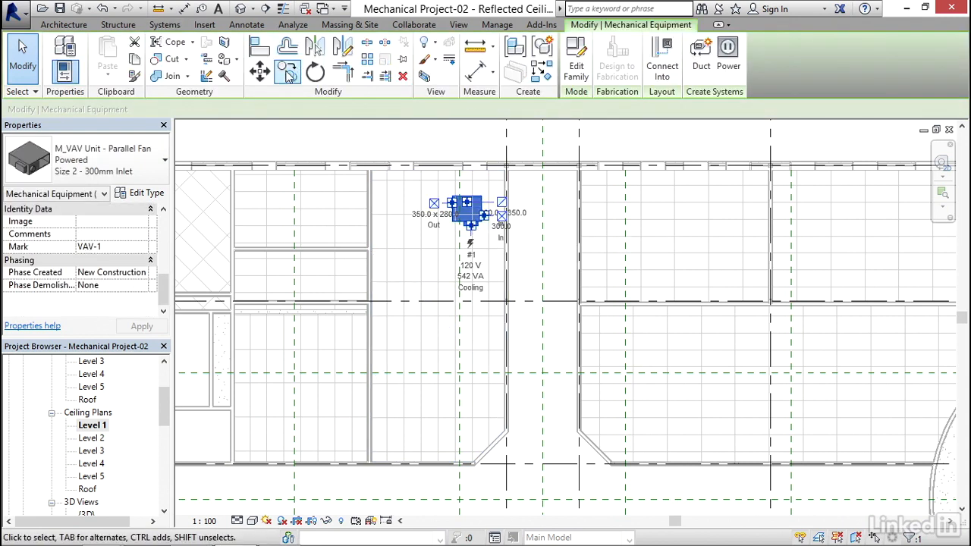
{"action": "left_click", "coordinate": [259, 73]}
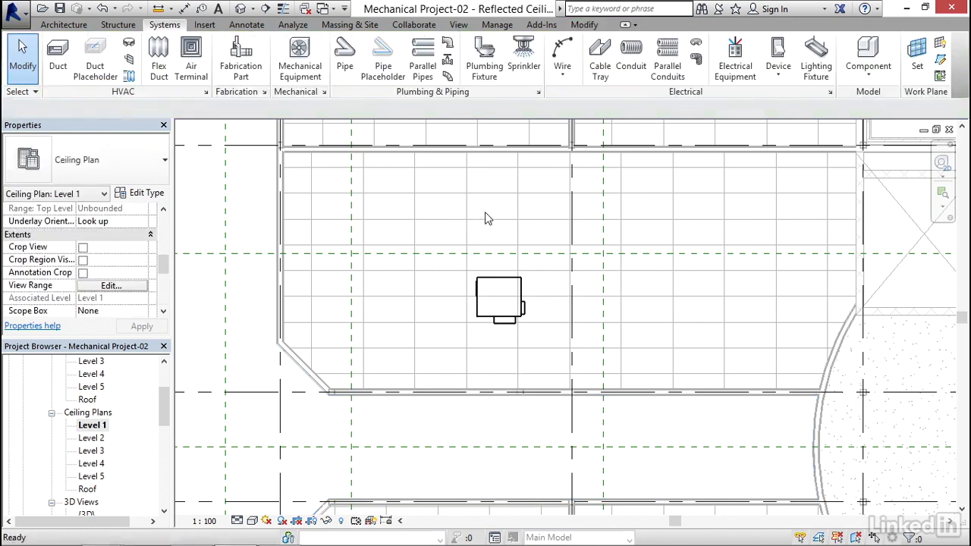
Step: Locate and reopen the Roof floor plan in the Project Browser
{"action": "left_click", "coordinate": [91, 425]}
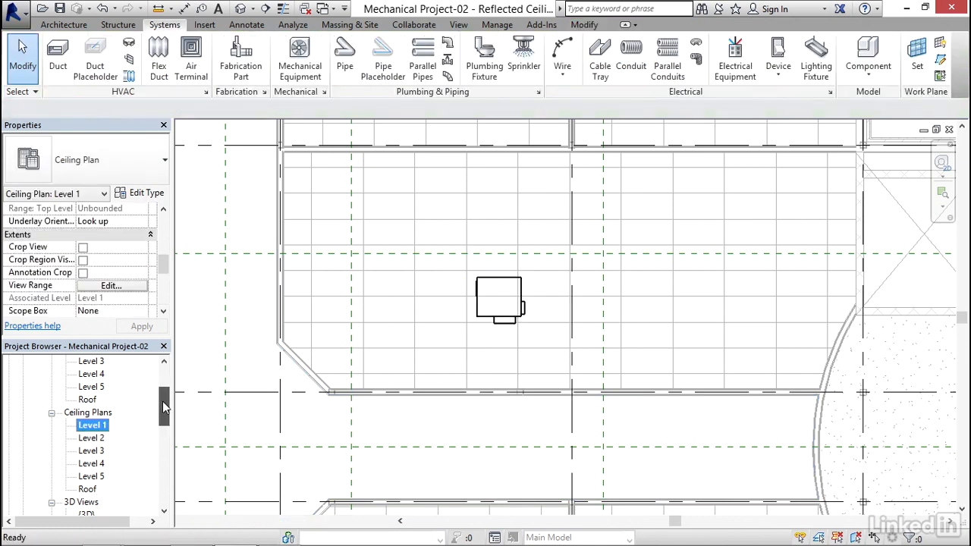
{"action": "scroll", "scroll_direction": "up", "scroll_amount": 3}
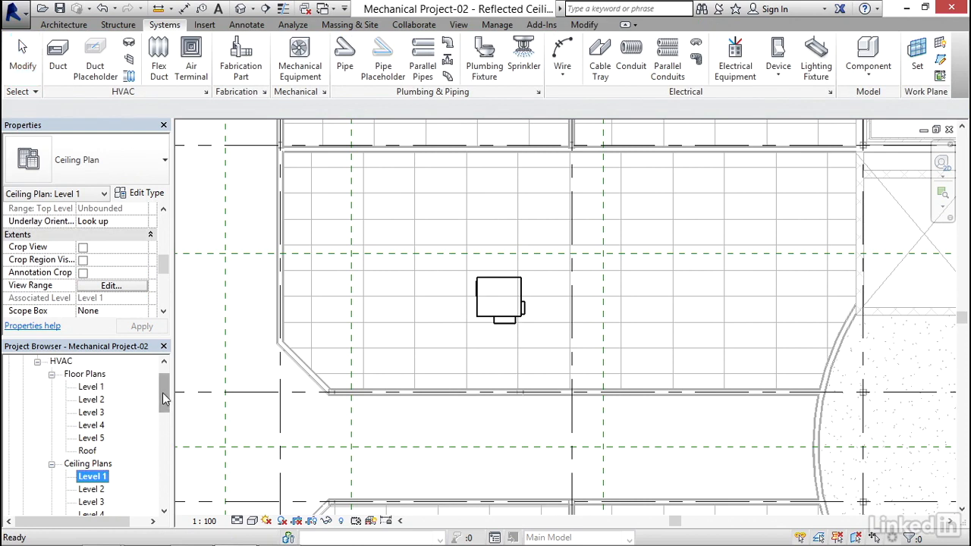
{"action": "scroll", "scroll_direction": "down", "scroll_amount": 3}
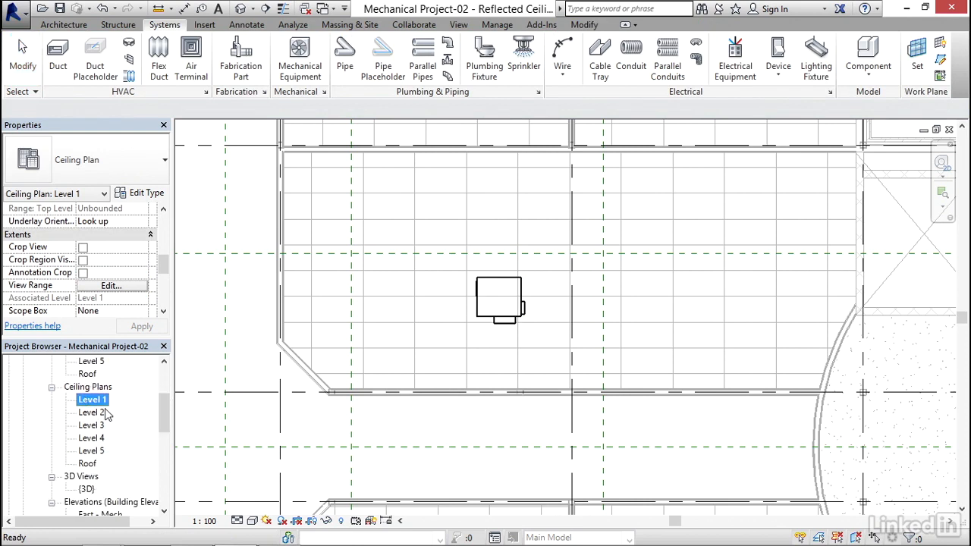
{"action": "right_click", "coordinate": [88, 464]}
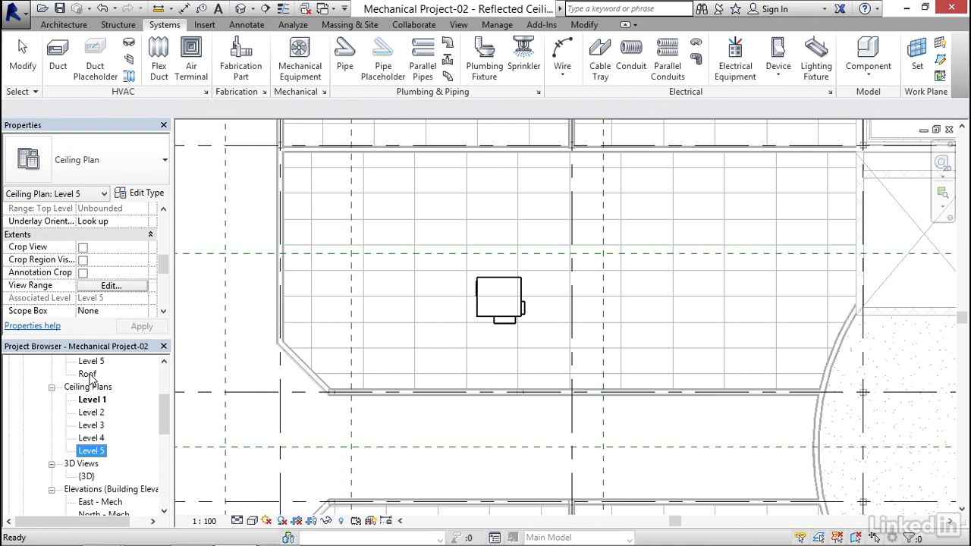
{"action": "left_click", "coordinate": [86, 374]}
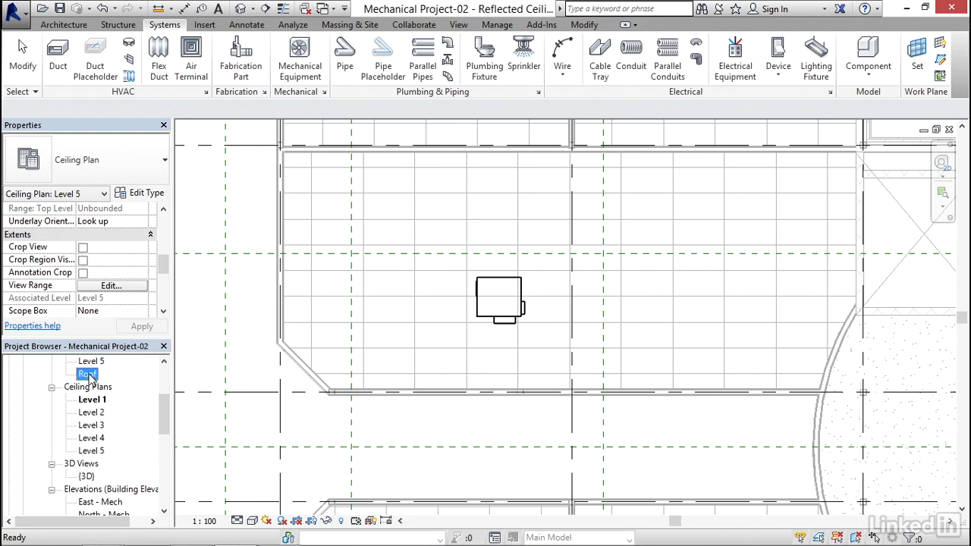
{"action": "double_click", "coordinate": [88, 373]}
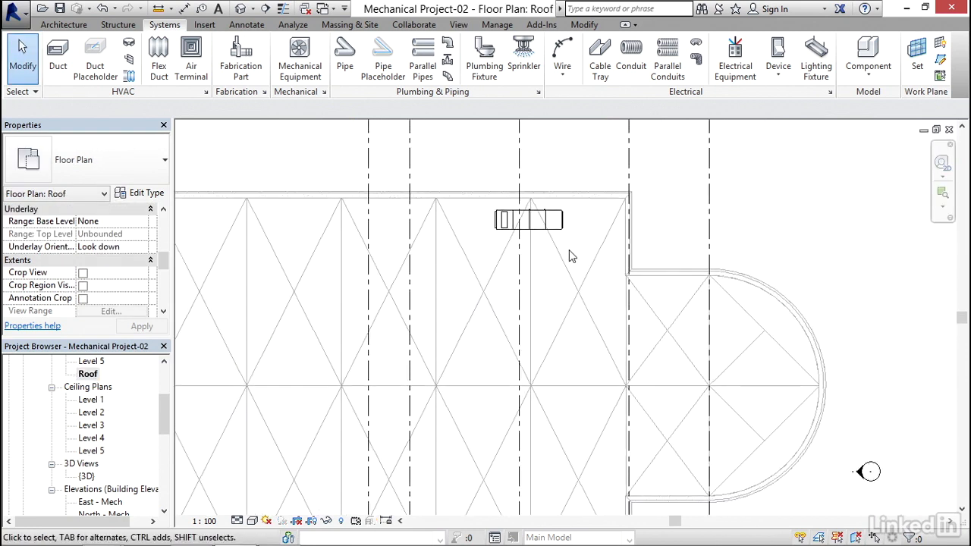
Step: Give the rooftop outdoor AHU the Mark AHU-1 and apply it
{"action": "left_click", "coordinate": [528, 218]}
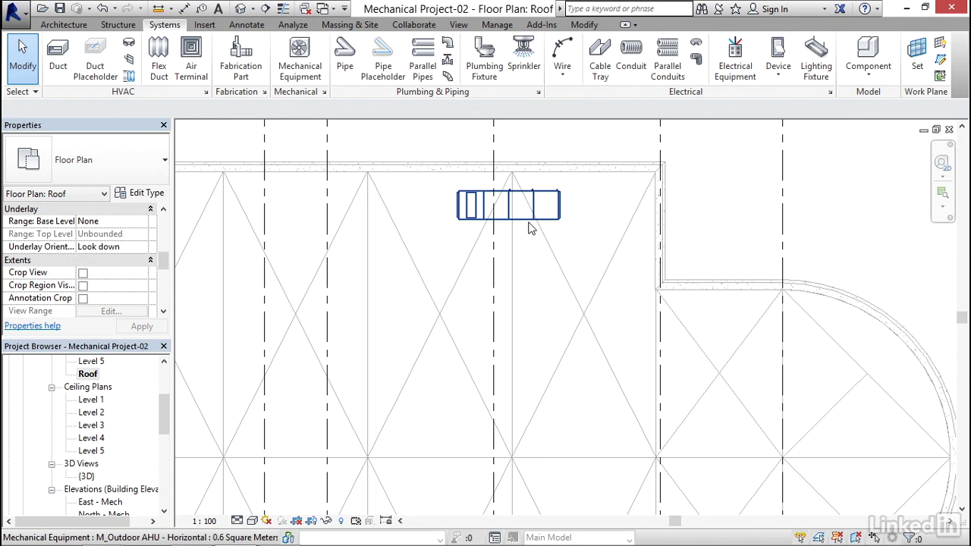
{"action": "left_click", "coordinate": [508, 205]}
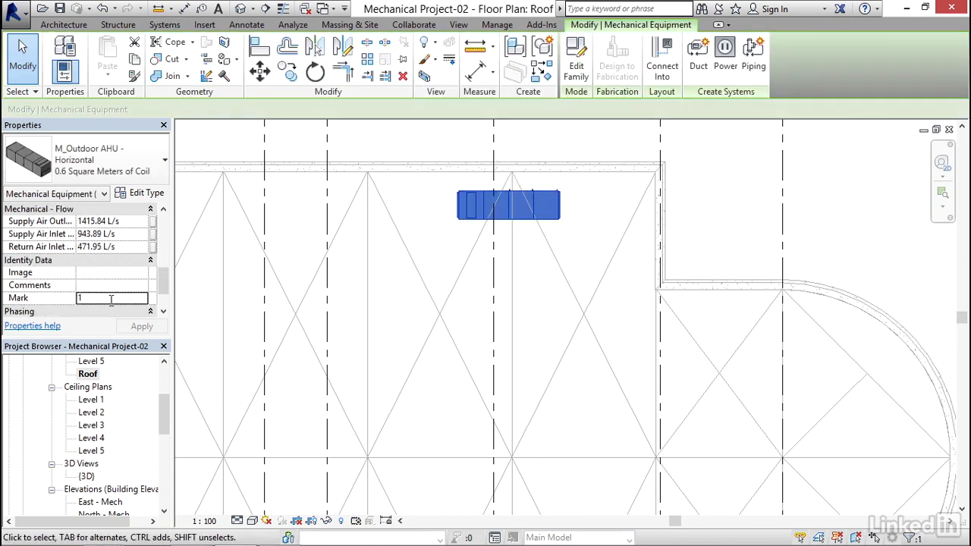
{"action": "type", "text": "AH"}
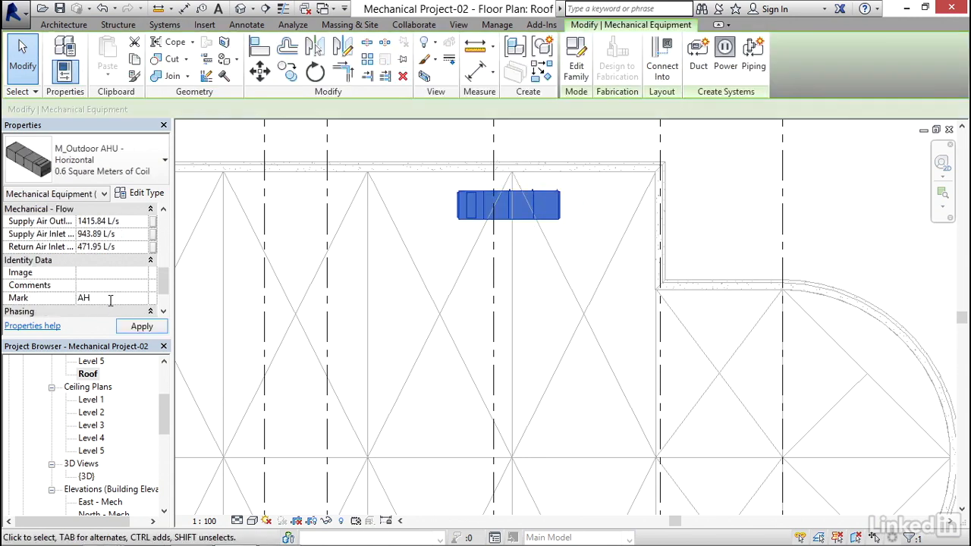
{"action": "type", "text": "AHU-"}
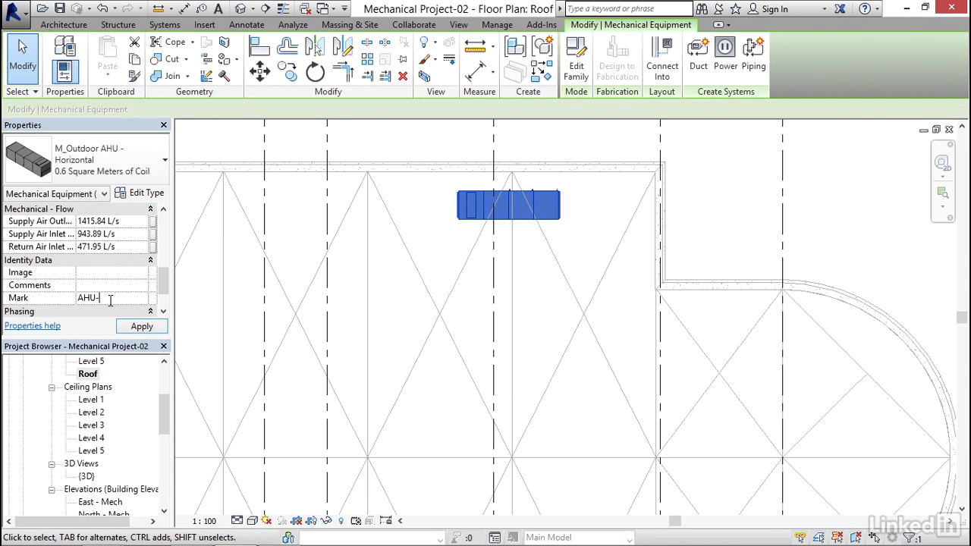
{"action": "type", "text": "1"}
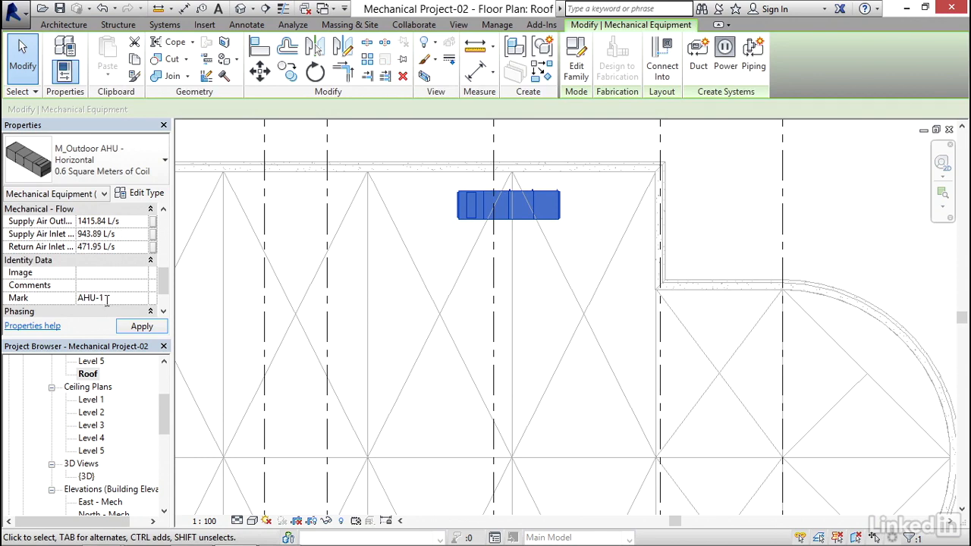
{"action": "left_click", "coordinate": [508, 204]}
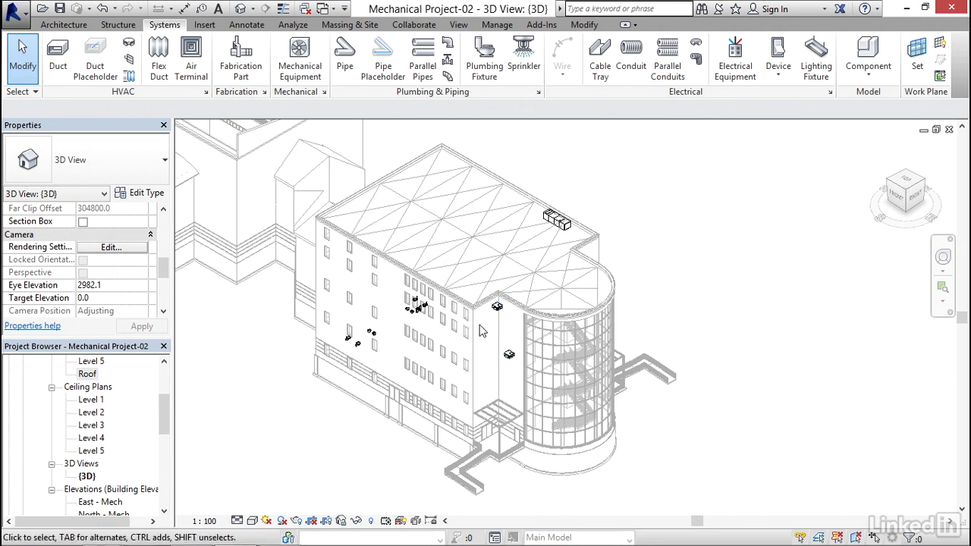
{"action": "mouse_move", "coordinate": [109, 364]}
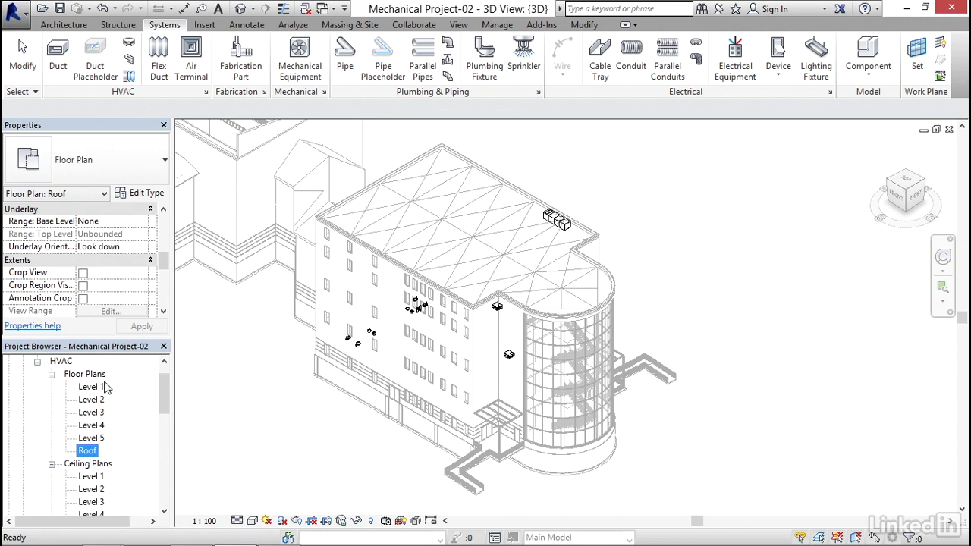
Step: Switch to the HVAC Level 1 floor plan
{"action": "left_click", "coordinate": [91, 387]}
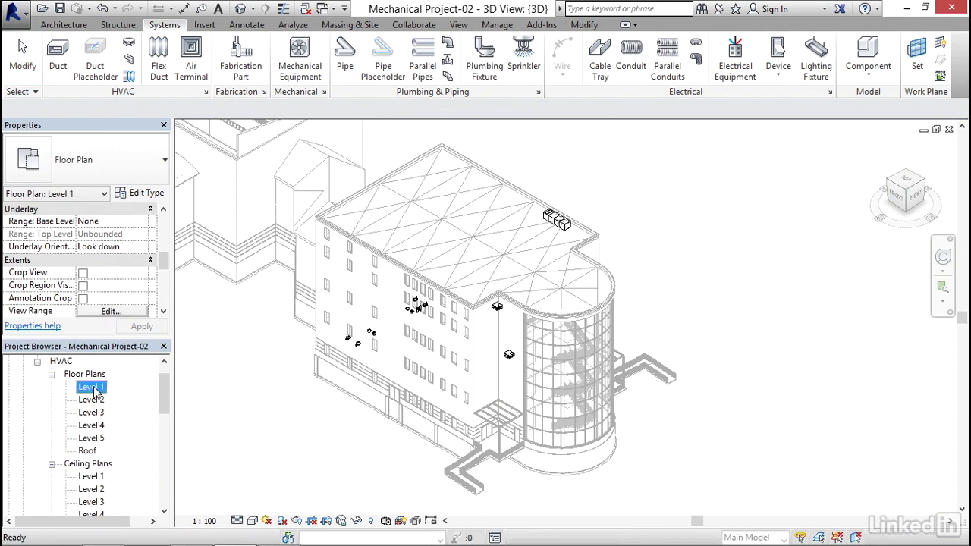
{"action": "double_click", "coordinate": [91, 387]}
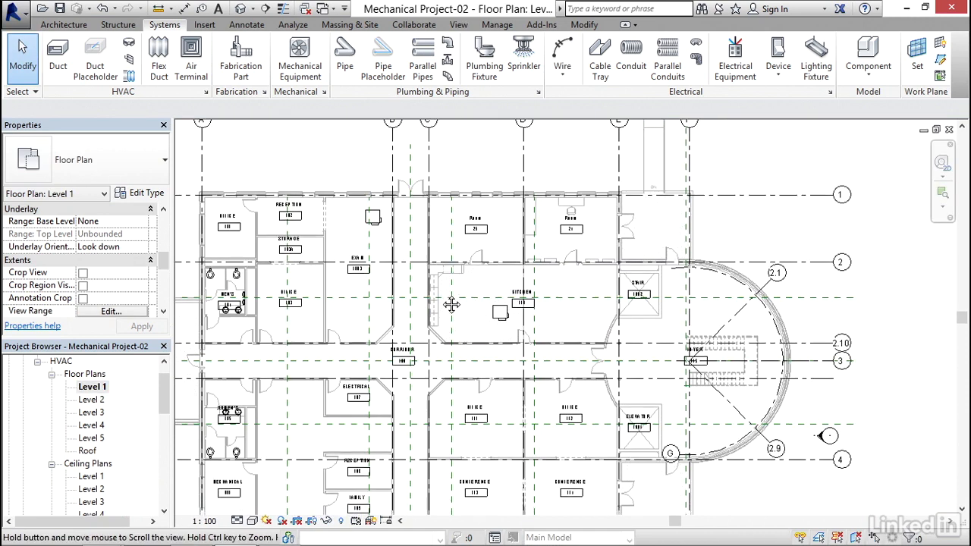
{"action": "mouse_move", "coordinate": [267, 9]}
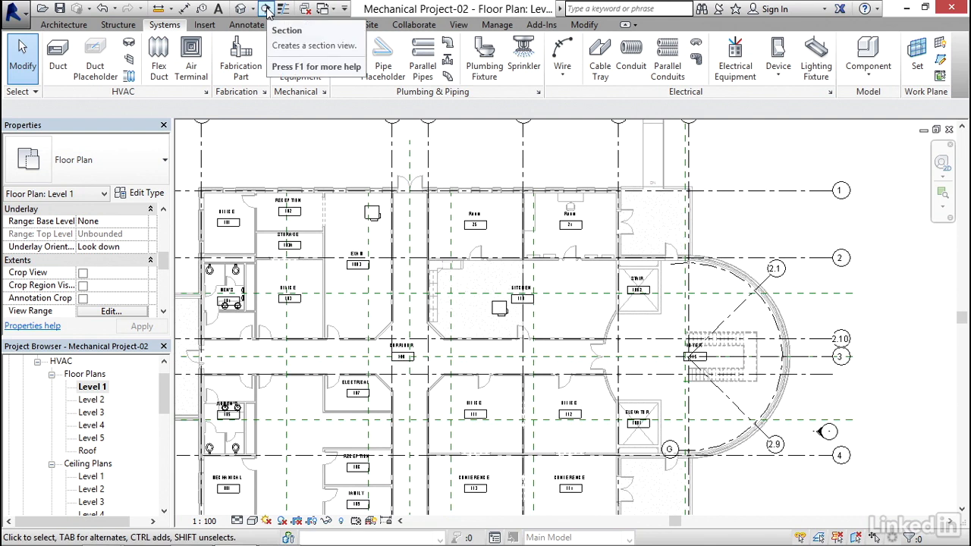
Step: Draw a building section across the Level 1 plan and open its Section 1 view
{"action": "left_click", "coordinate": [267, 9]}
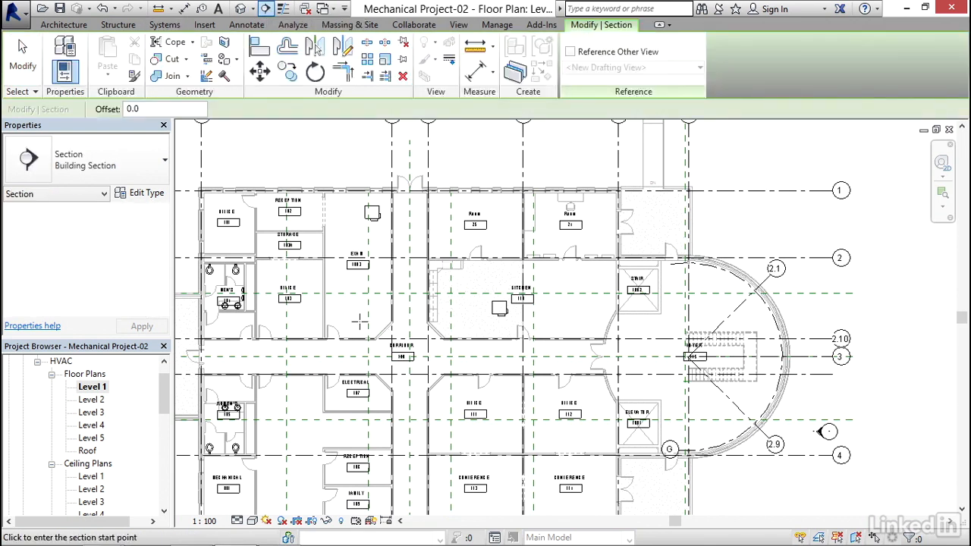
{"action": "mouse_move", "coordinate": [342, 236]}
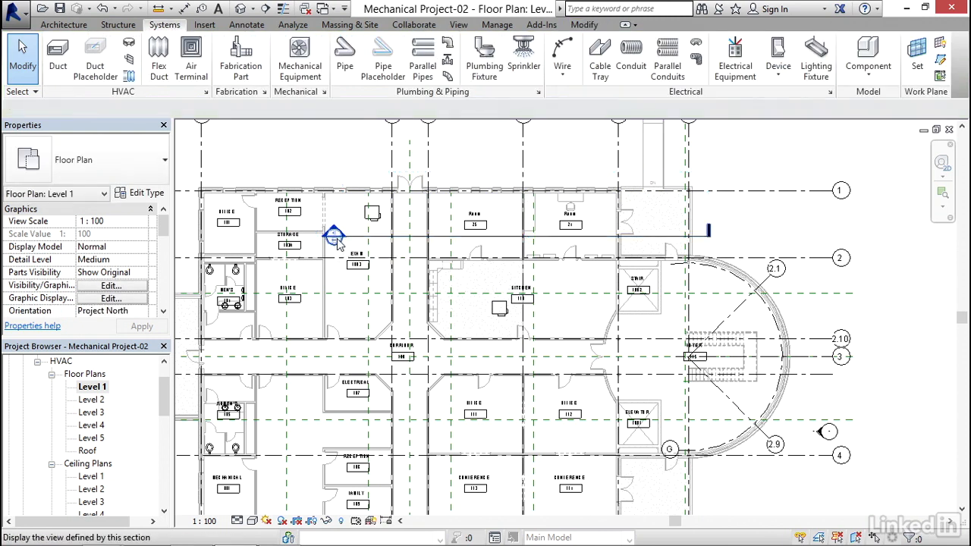
{"action": "double_click", "coordinate": [334, 235]}
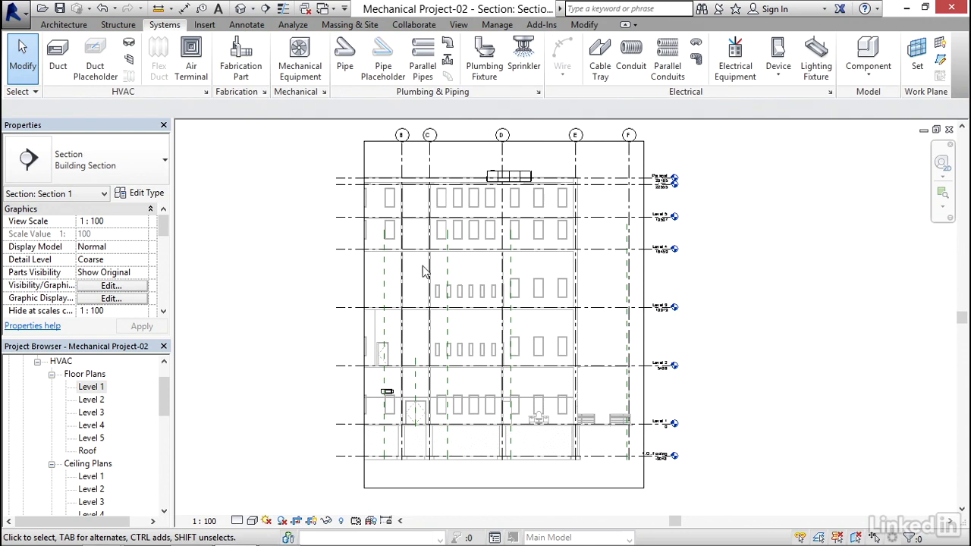
{"action": "mouse_move", "coordinate": [552, 236]}
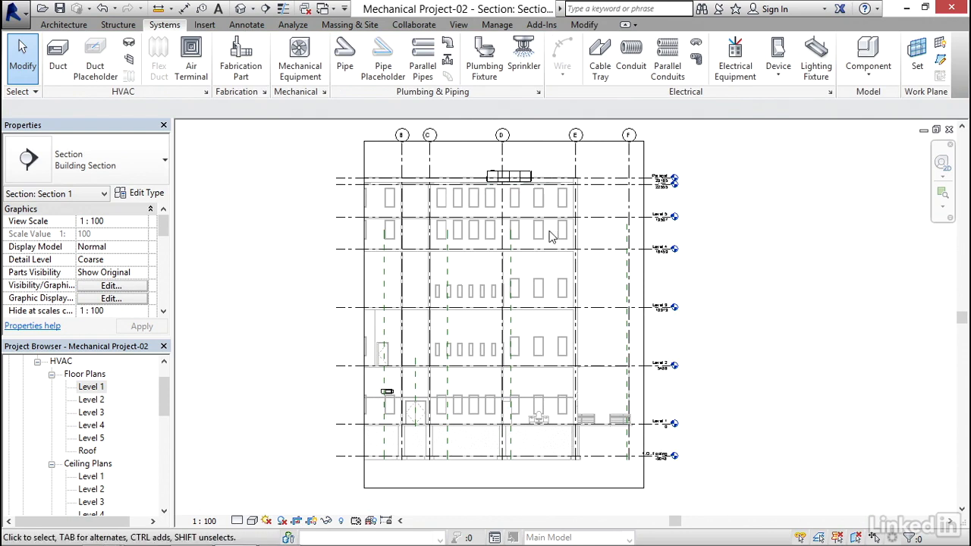